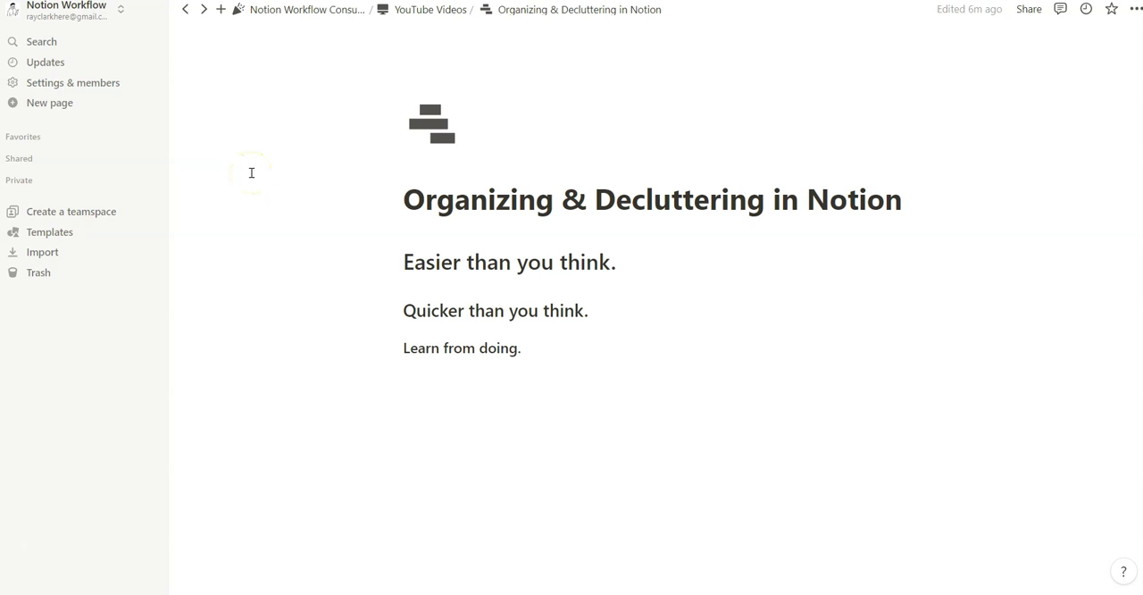
{"action": "mouse_move", "coordinate": [268, 171]}
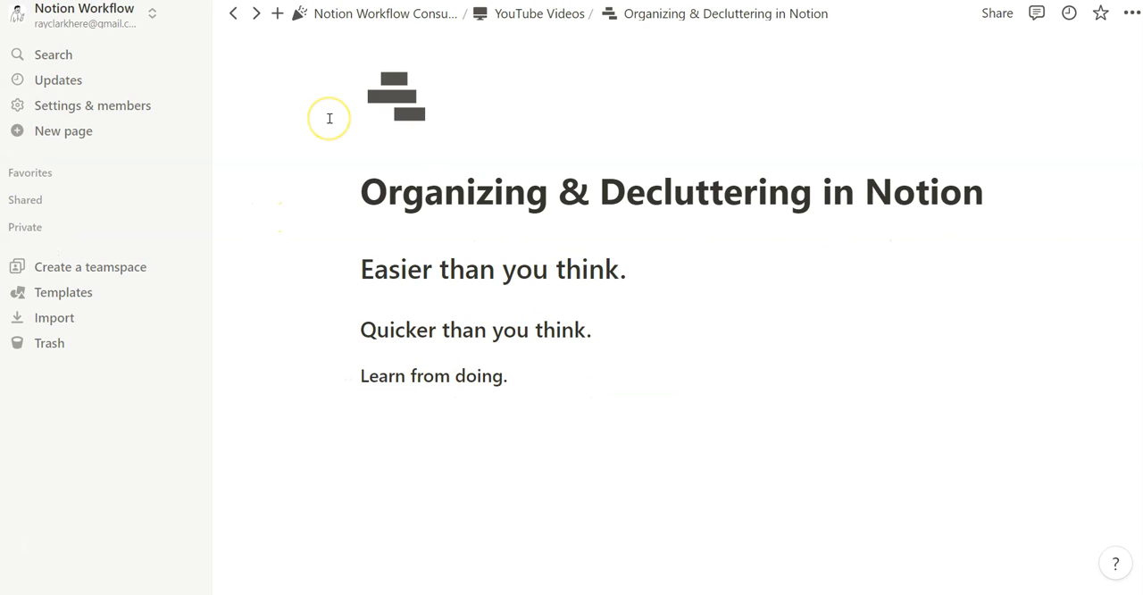
Star the Organizing & Decluttering in Notion page so it appears under Favorites.
{"action": "left_click", "coordinate": [360, 268]}
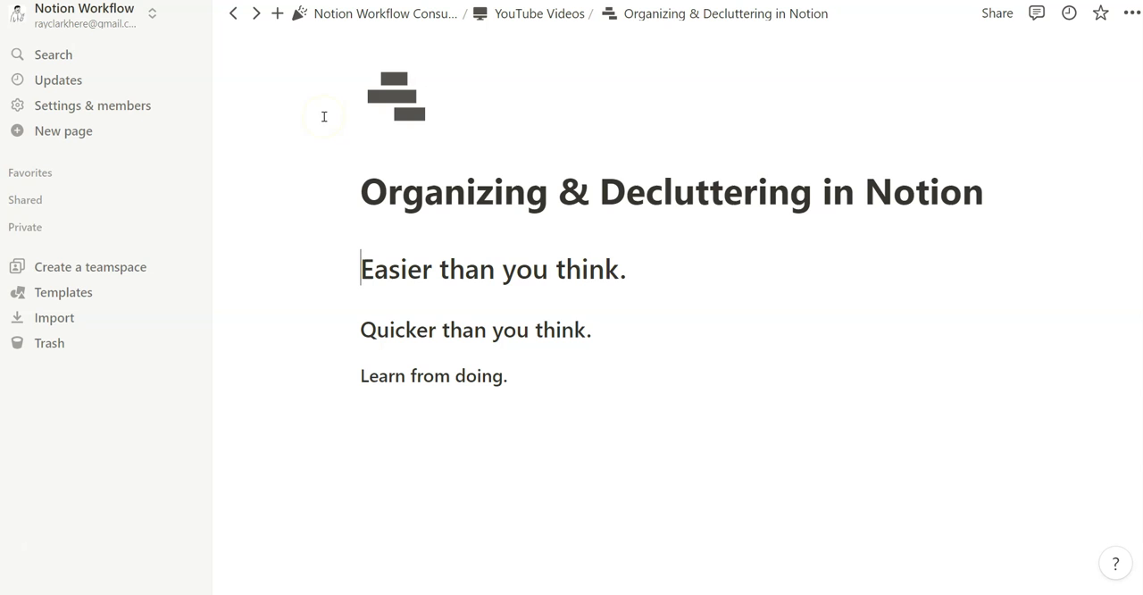
{"action": "mouse_move", "coordinate": [30, 172]}
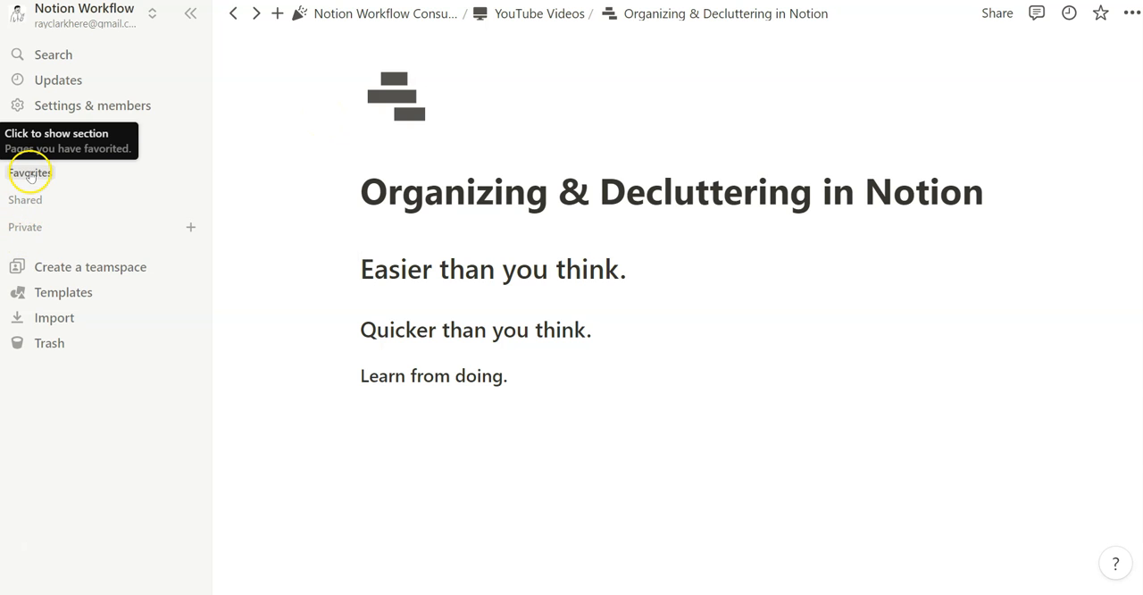
{"action": "left_click", "coordinate": [28, 171]}
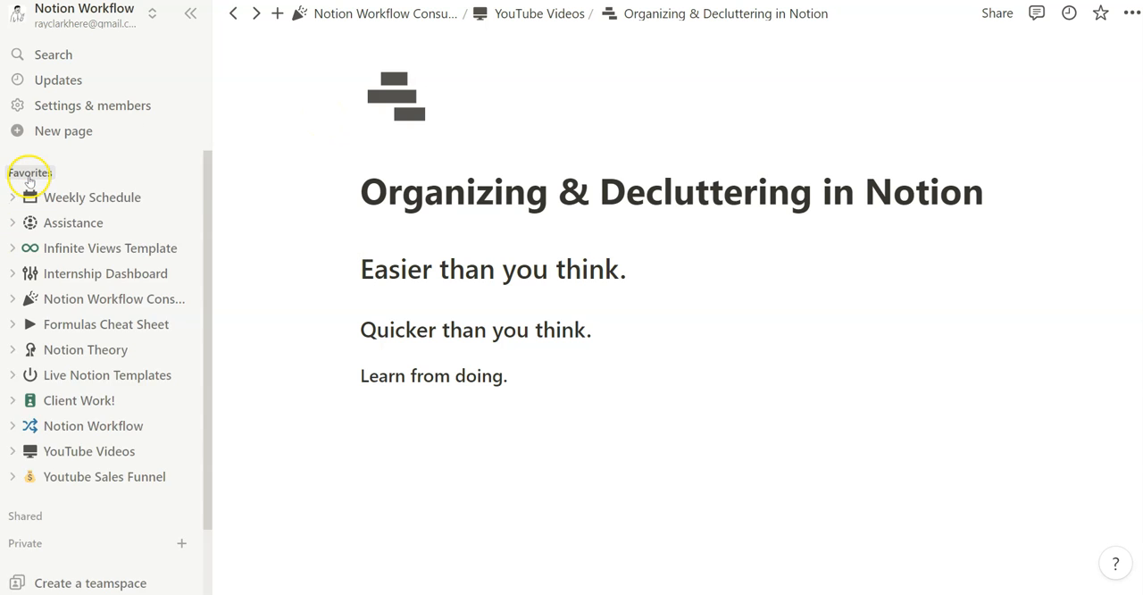
{"action": "left_click", "coordinate": [28, 172]}
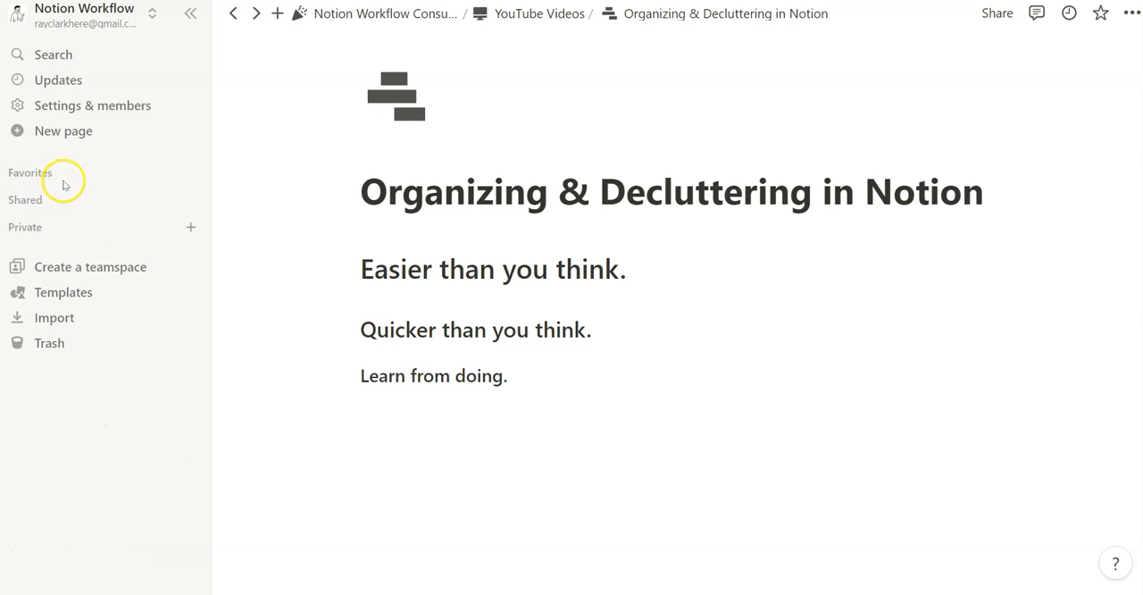
{"action": "mouse_move", "coordinate": [98, 36]}
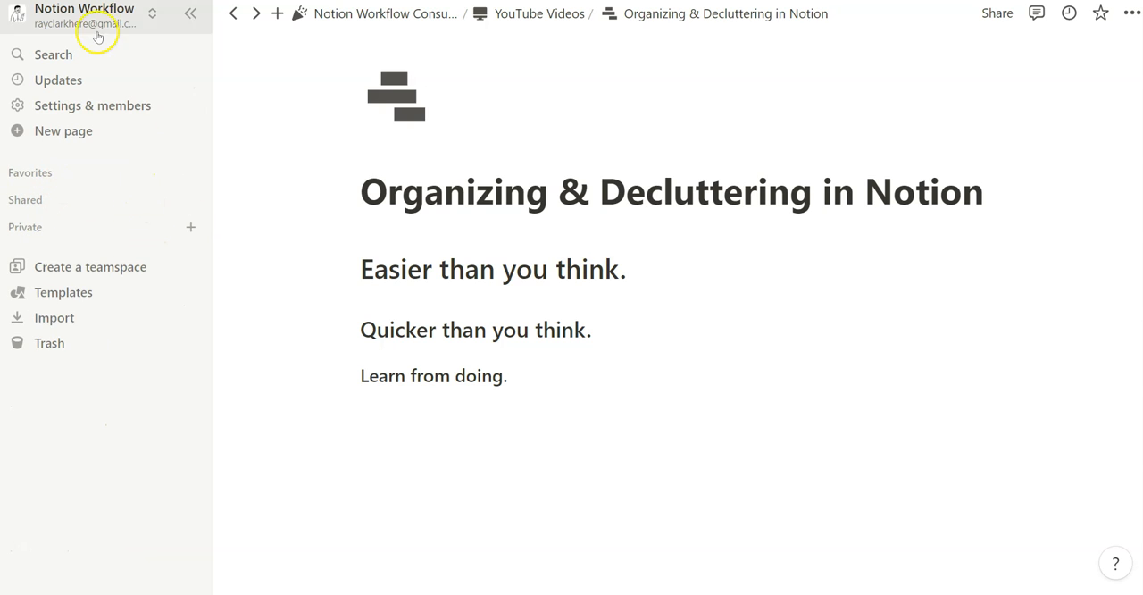
{"action": "mouse_move", "coordinate": [54, 54]}
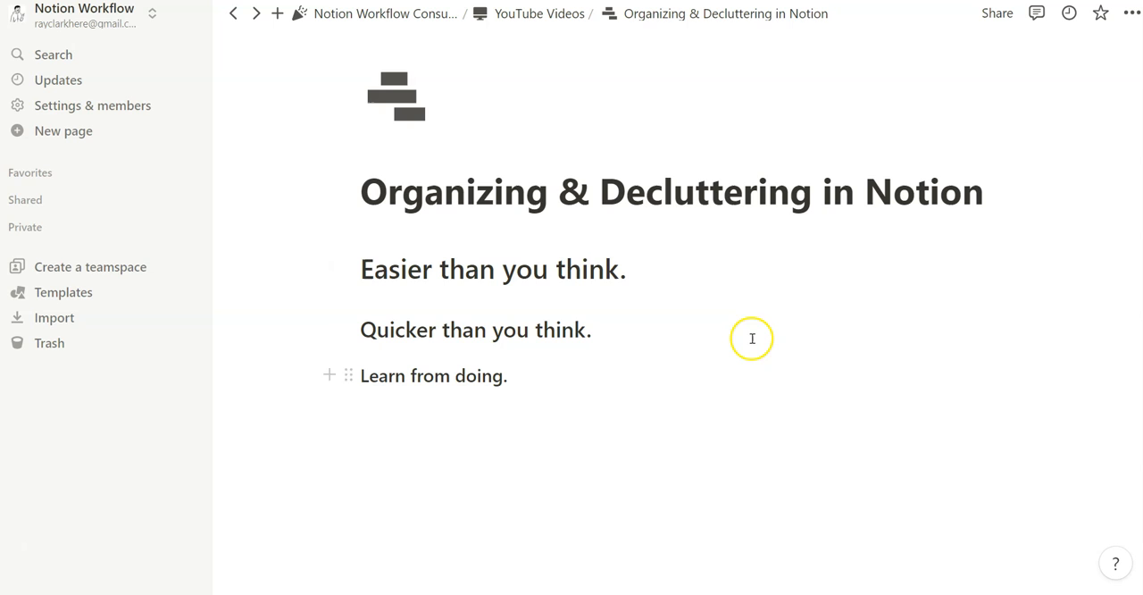
{"action": "mouse_move", "coordinate": [661, 382]}
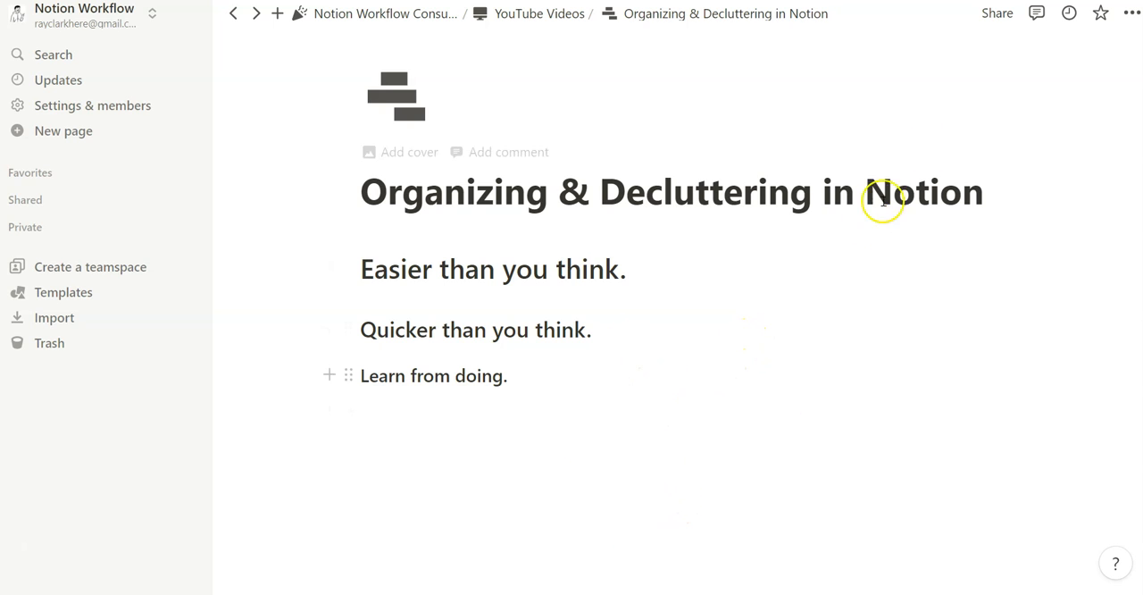
{"action": "mouse_move", "coordinate": [1100, 13]}
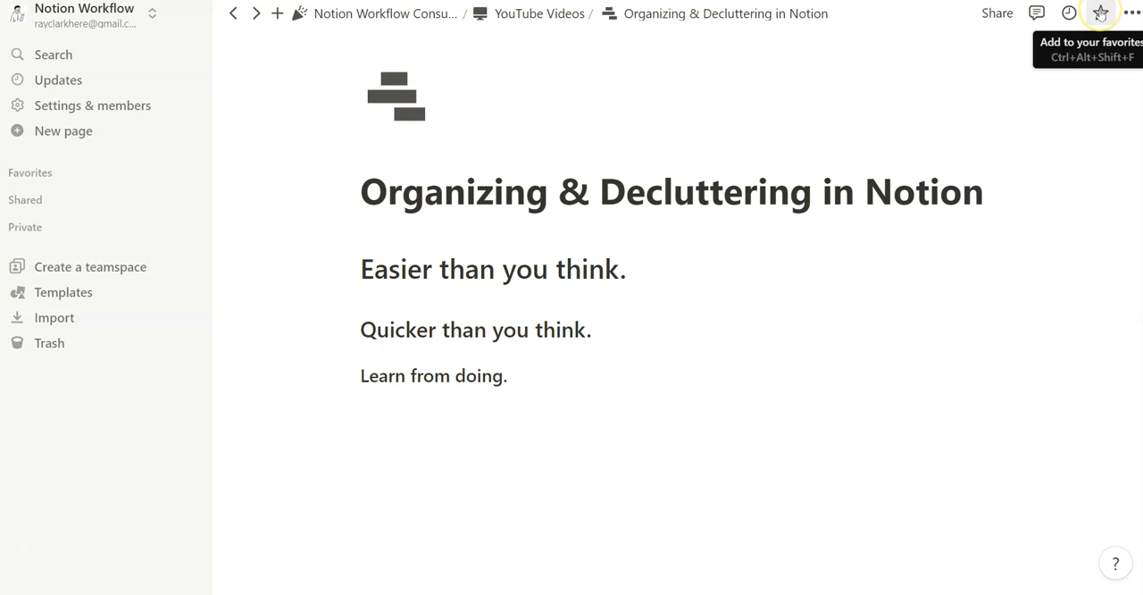
{"action": "left_click", "coordinate": [1100, 14]}
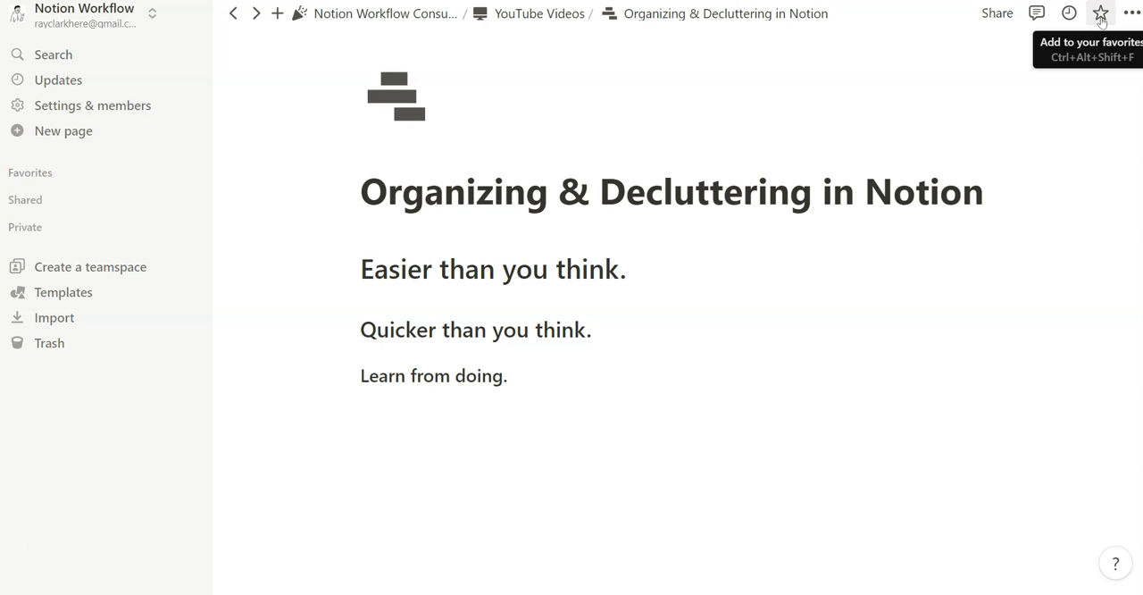
{"action": "left_click", "coordinate": [1100, 12]}
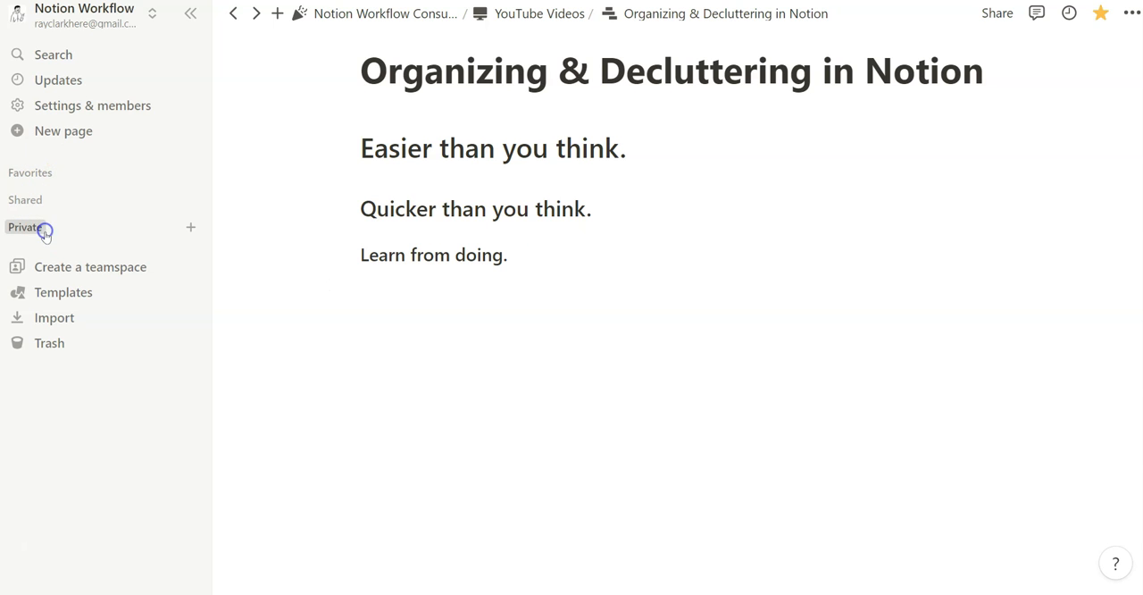
Drag Random advice from Private into the page body, then collapse Favorites.
{"action": "left_click", "coordinate": [25, 227]}
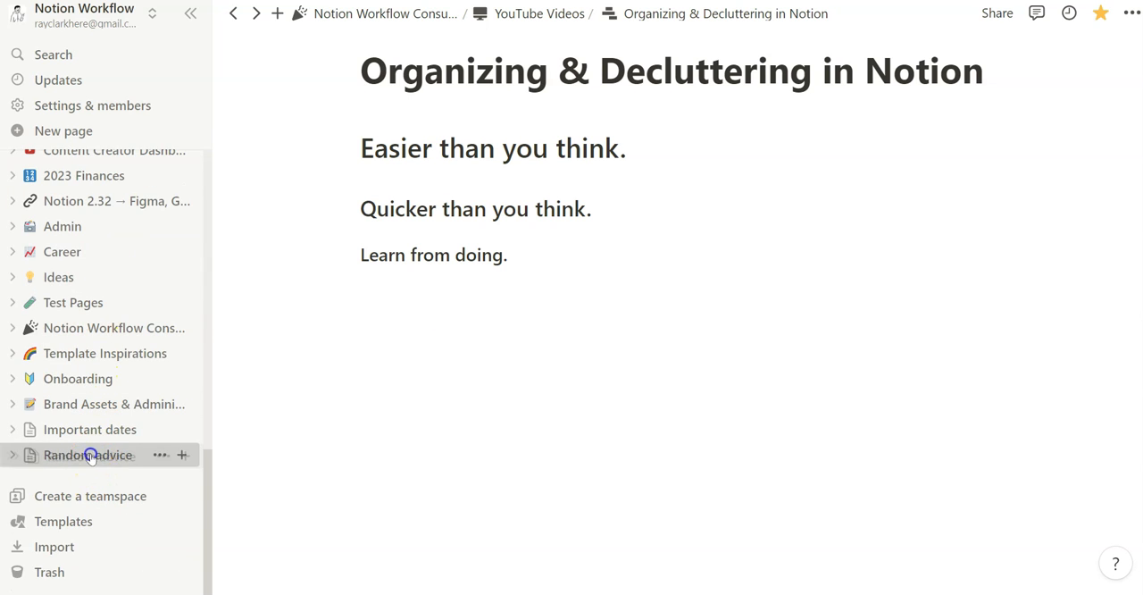
{"action": "left_click_drag", "start_coordinate": [89, 453], "coordinate": [207, 425]}
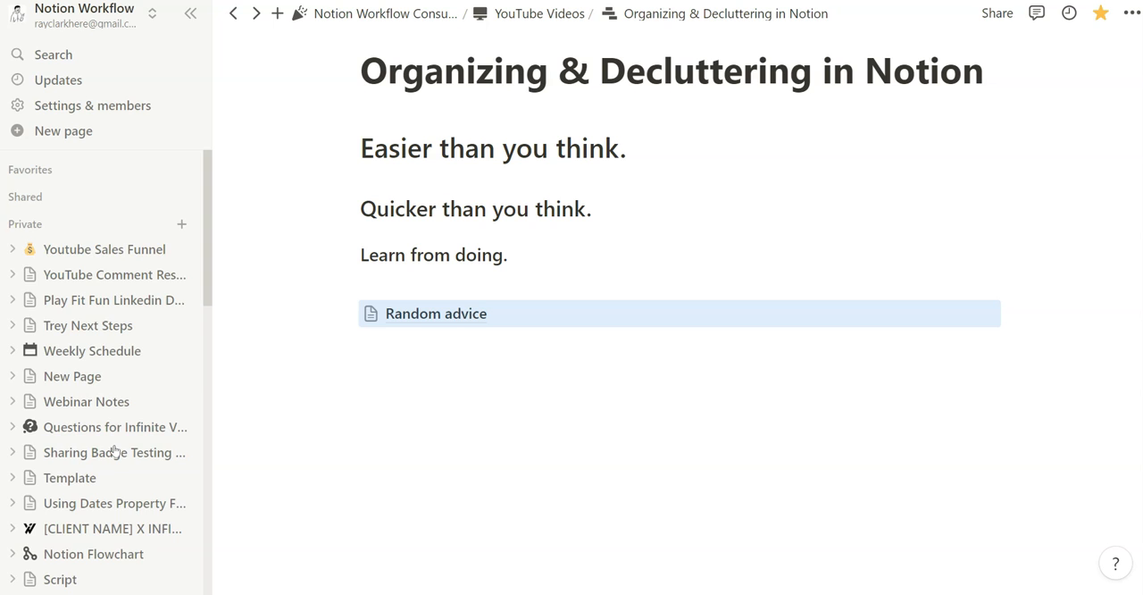
{"action": "mouse_move", "coordinate": [89, 325]}
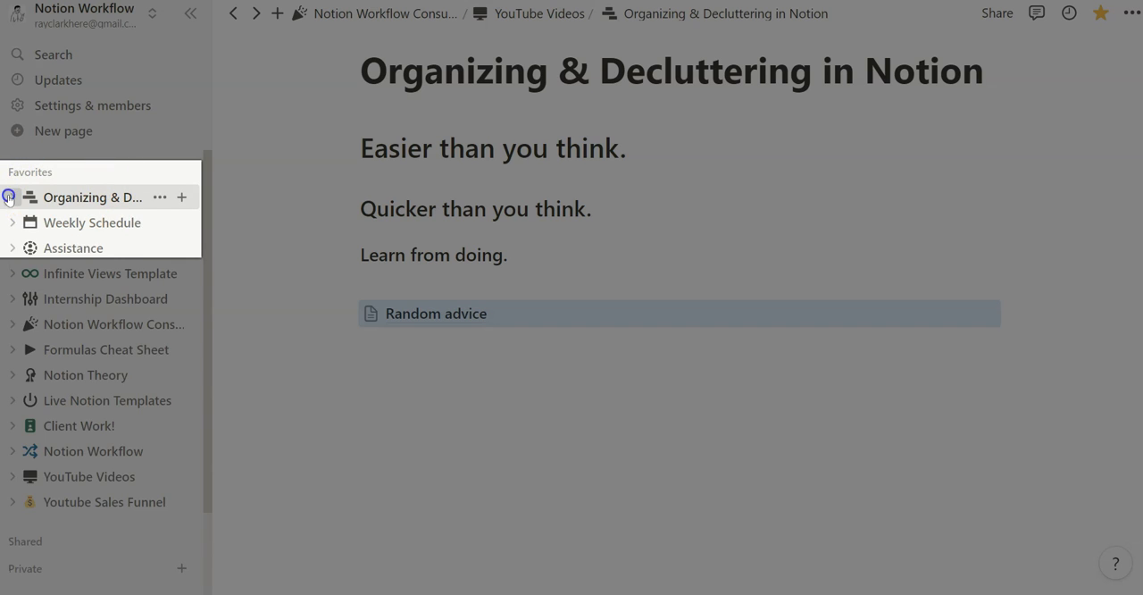
{"action": "left_click", "coordinate": [13, 196]}
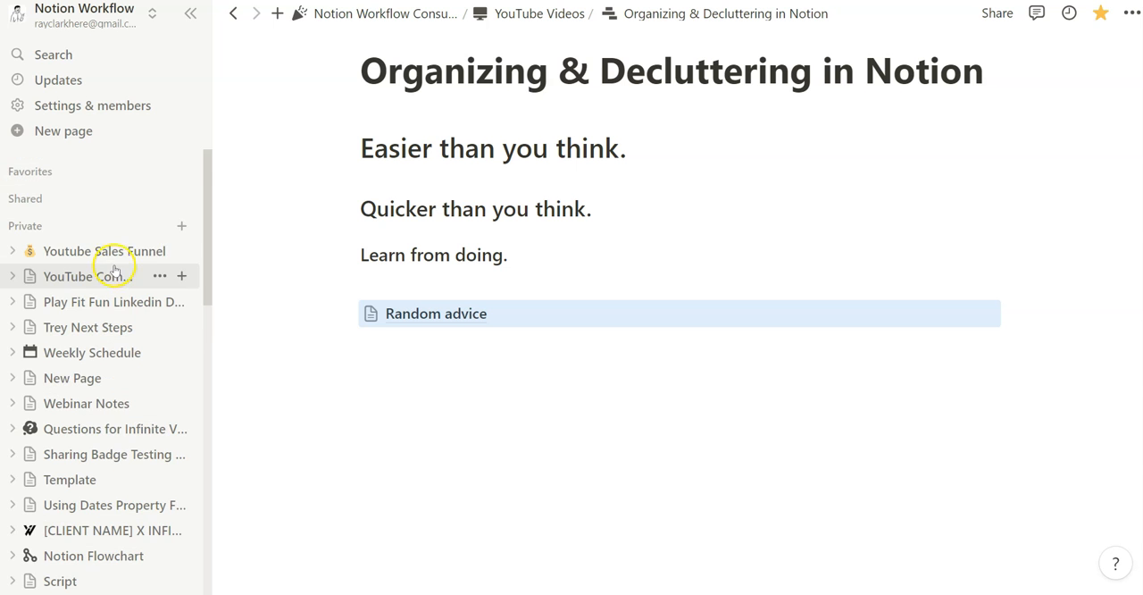
{"action": "scroll", "scroll_direction": "down", "scroll_amount": 3}
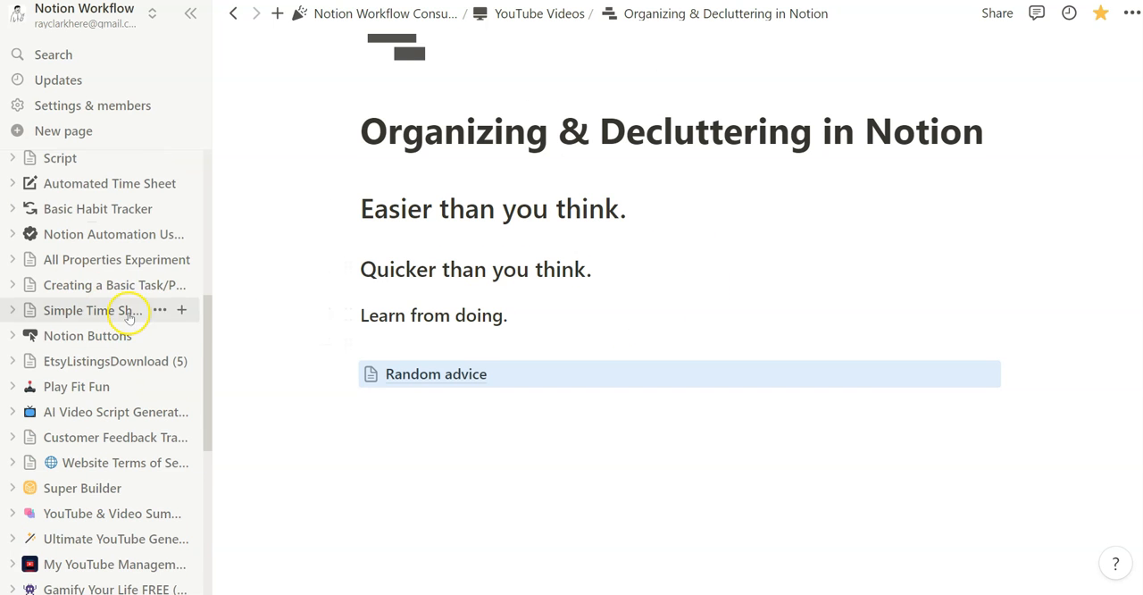
{"action": "scroll", "scroll_direction": "down", "scroll_amount": 3}
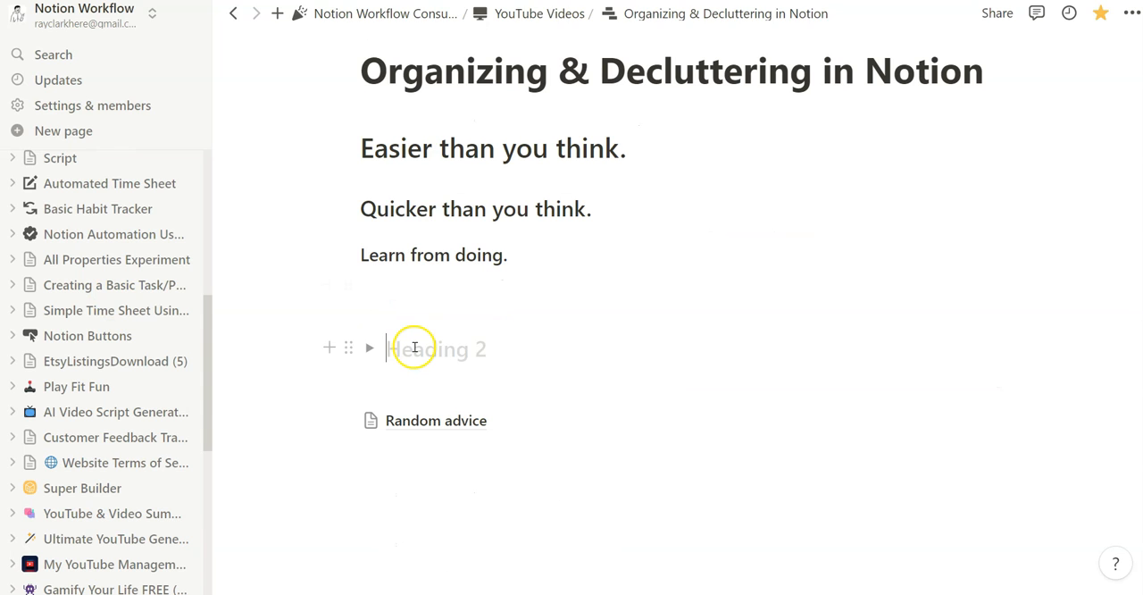
Name the toggle heading Templates and start a Misc. callout beside it for Random advice.
{"action": "type", "text": "Templates"}
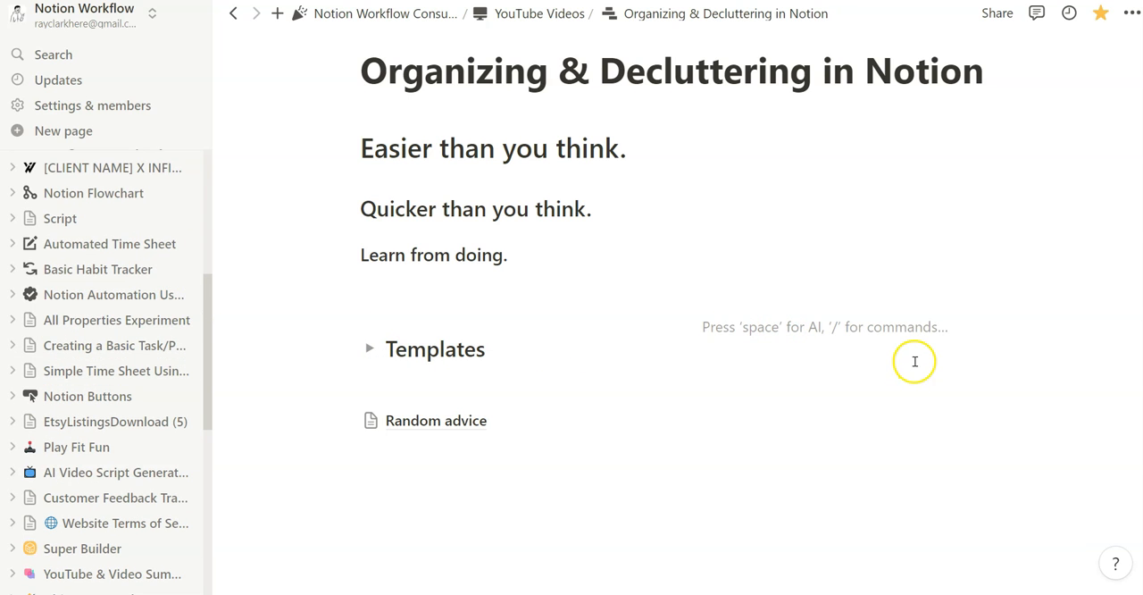
{"action": "mouse_move", "coordinate": [718, 347]}
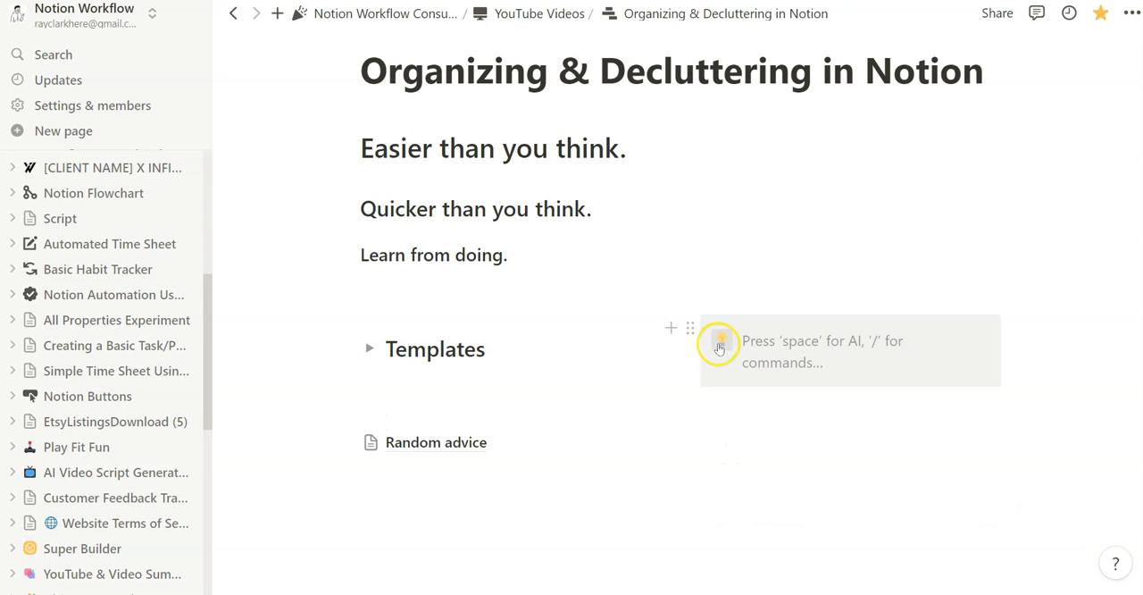
{"action": "left_click", "coordinate": [718, 345]}
{"action": "type", "text": "Misc."}
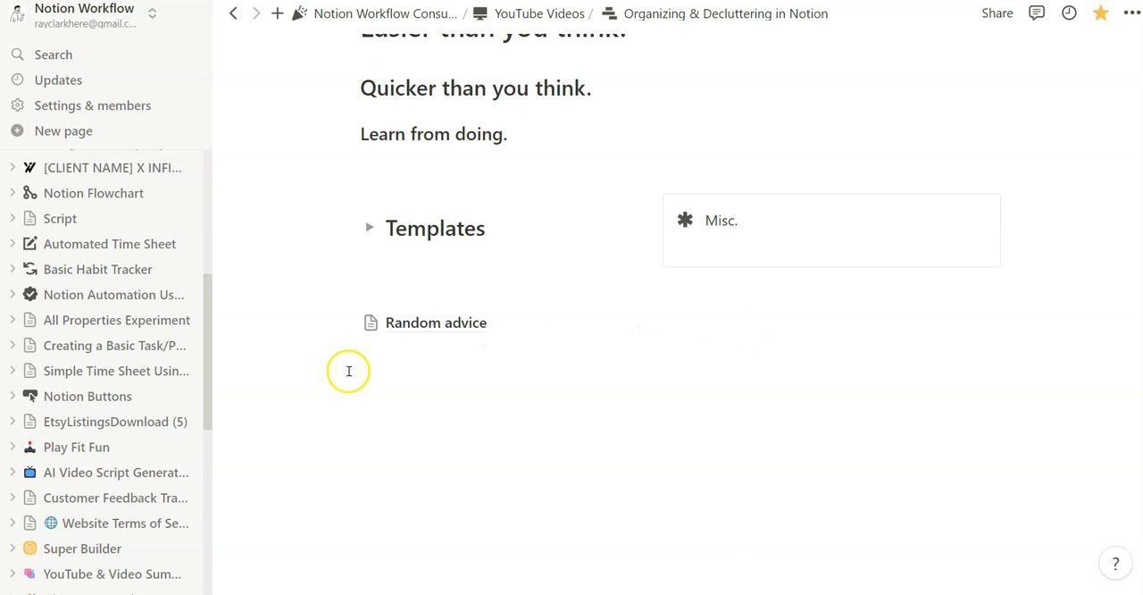
{"action": "mouse_move", "coordinate": [386, 332]}
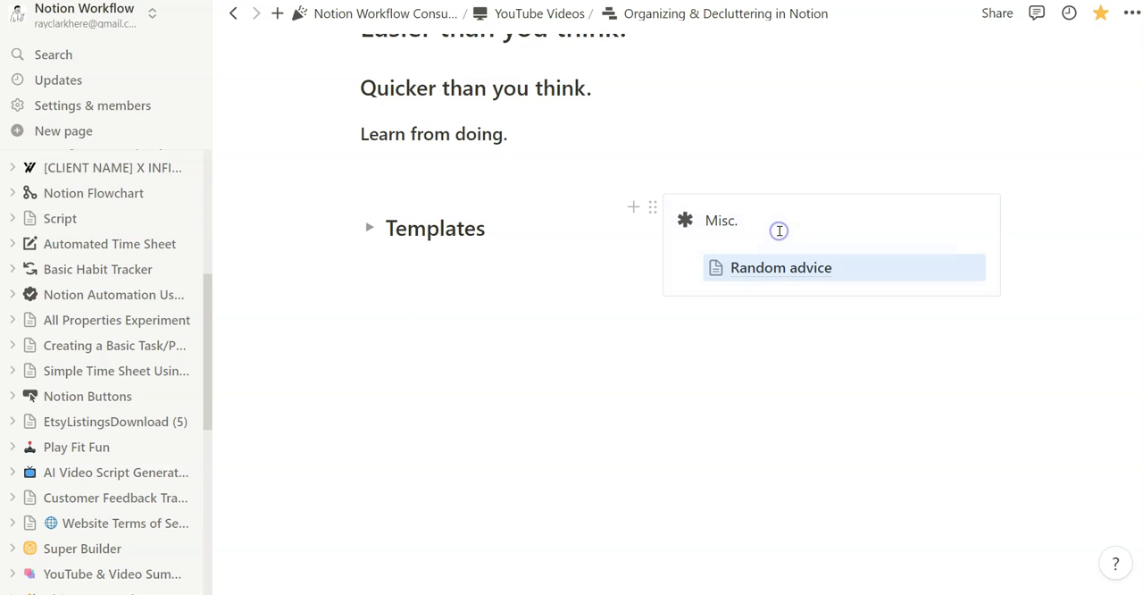
{"action": "scroll", "scroll_direction": "down", "scroll_amount": 3}
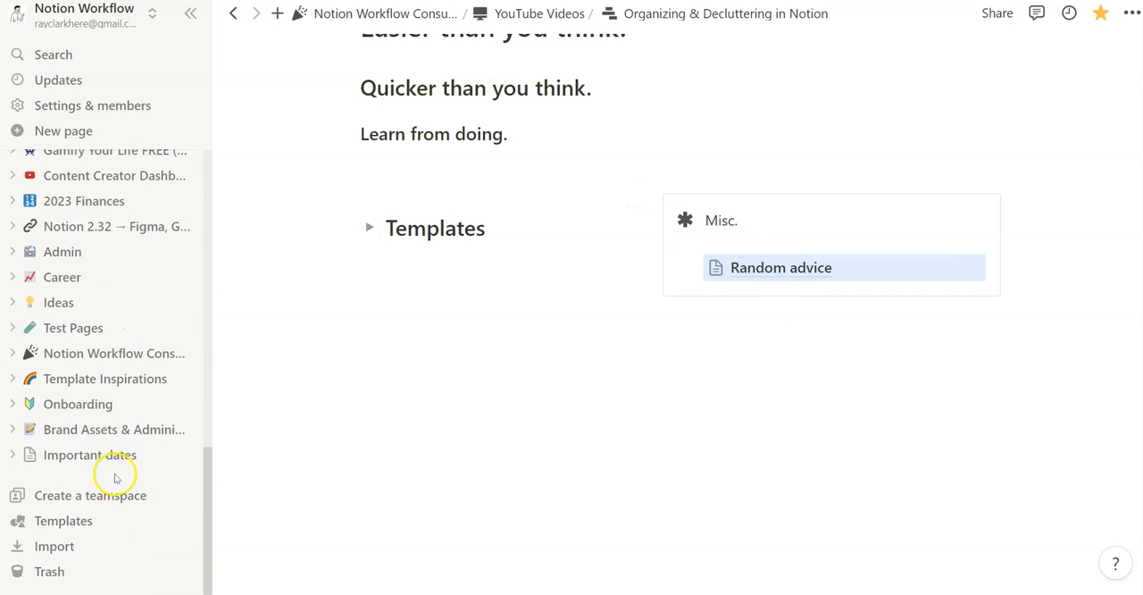
Visit Content Creator Dashboard, return, and expand Favorites with the page's subpages collapsed.
{"action": "left_click", "coordinate": [114, 175]}
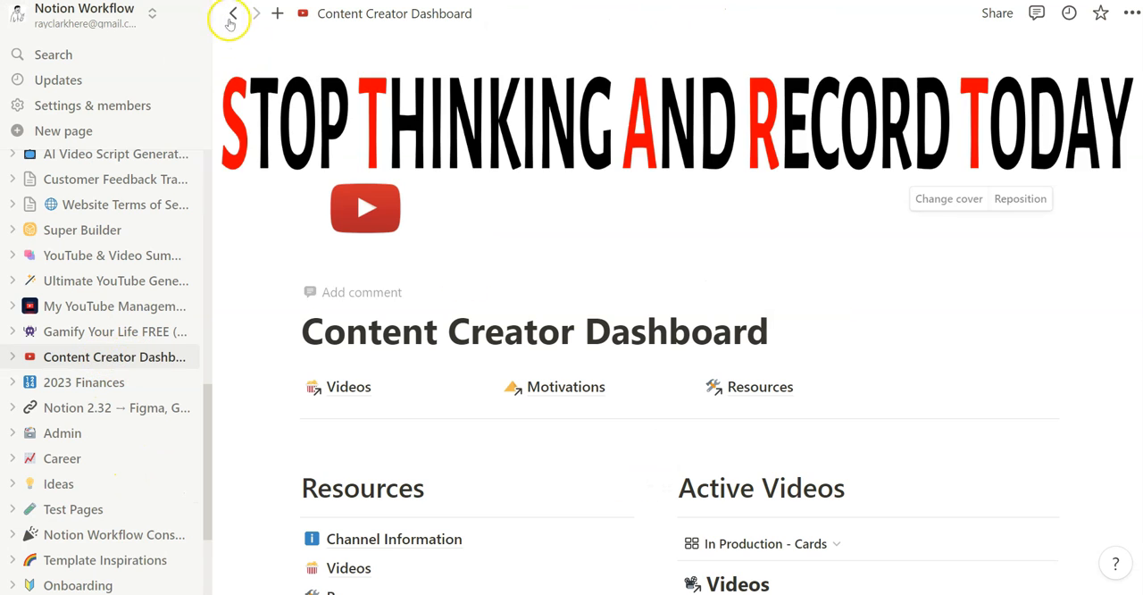
{"action": "left_click", "coordinate": [232, 14]}
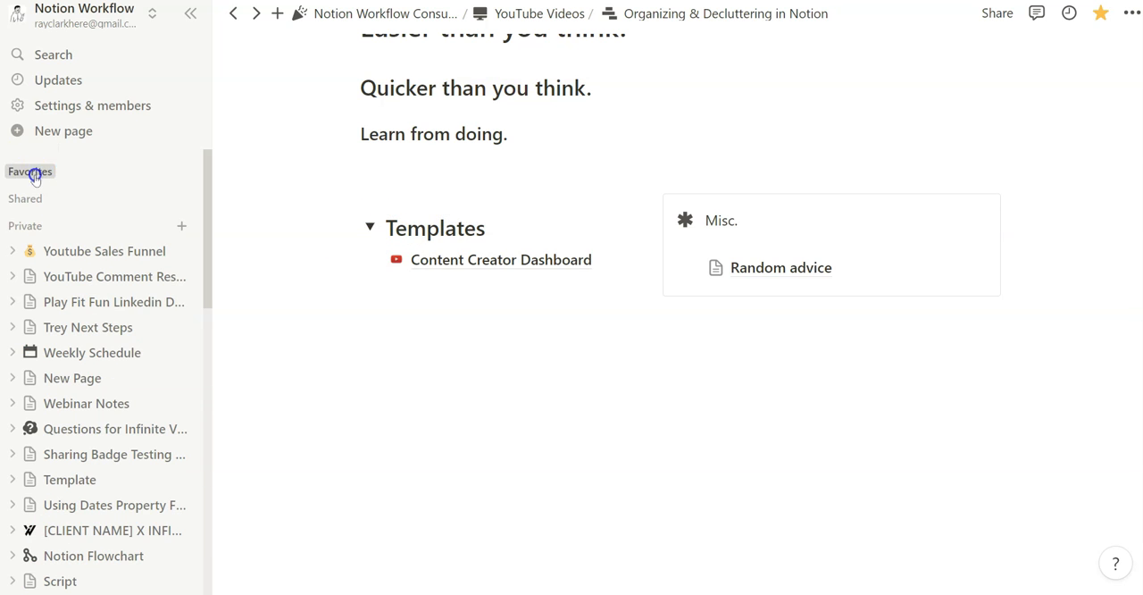
{"action": "left_click", "coordinate": [29, 170]}
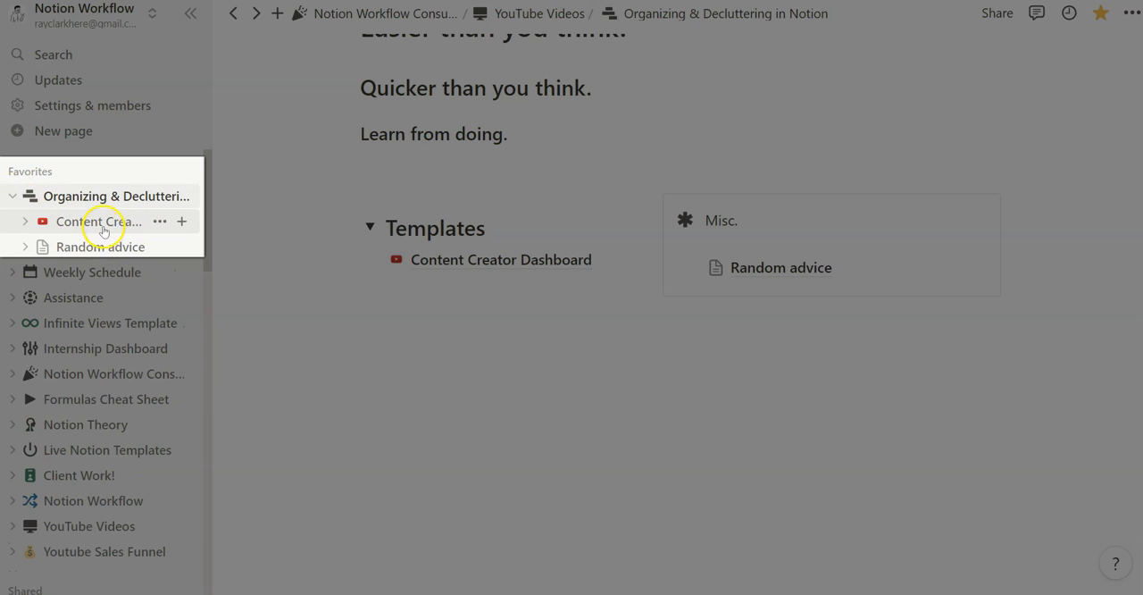
{"action": "left_click", "coordinate": [9, 196]}
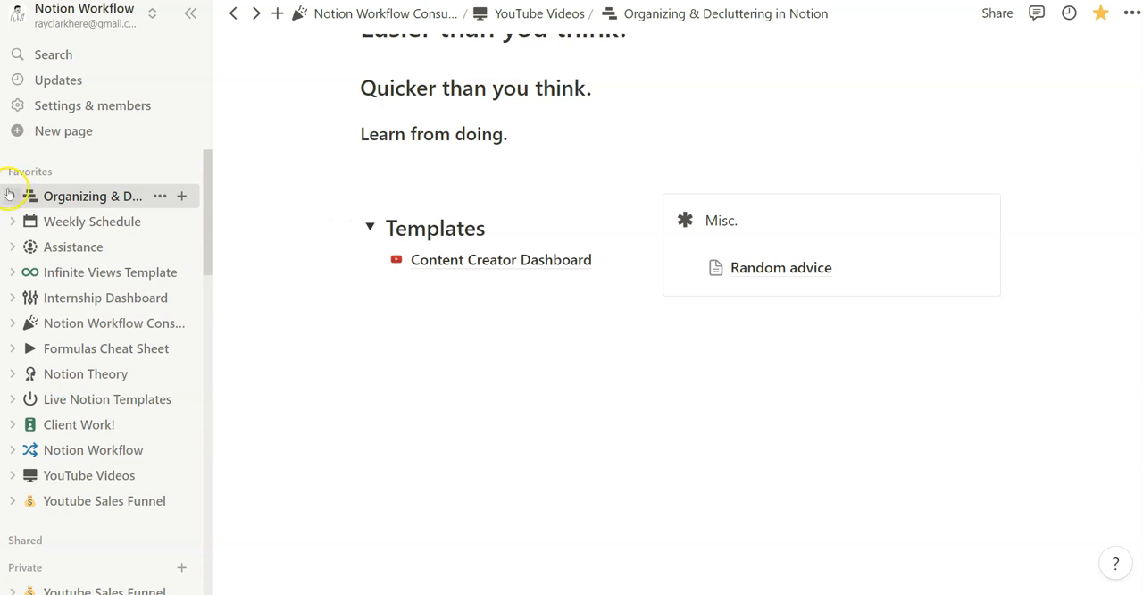
{"action": "left_click", "coordinate": [9, 196]}
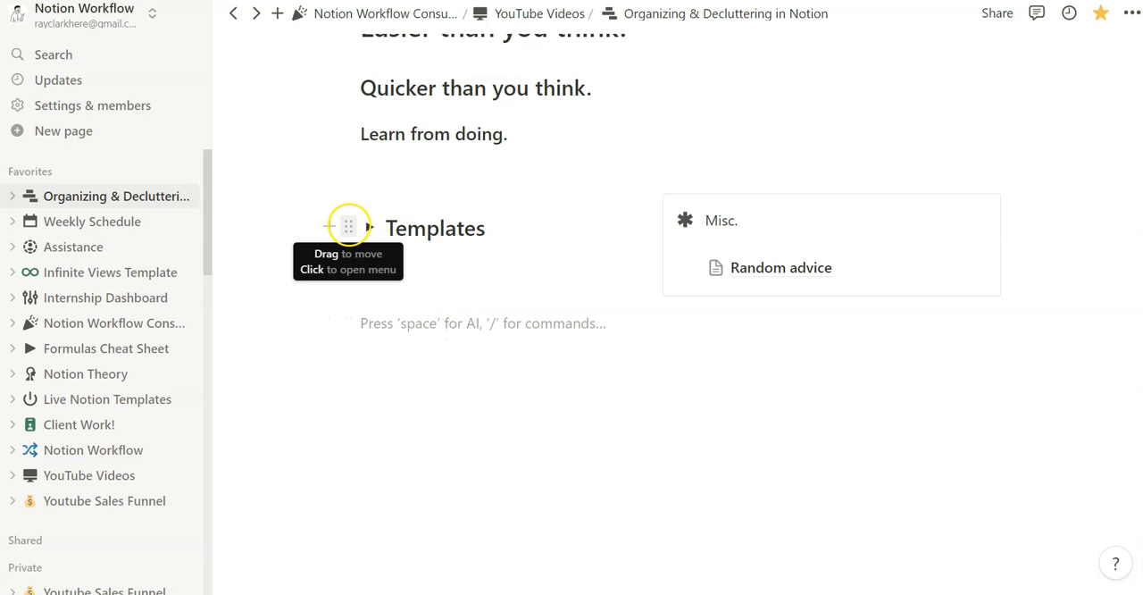
{"action": "left_click", "coordinate": [349, 225]}
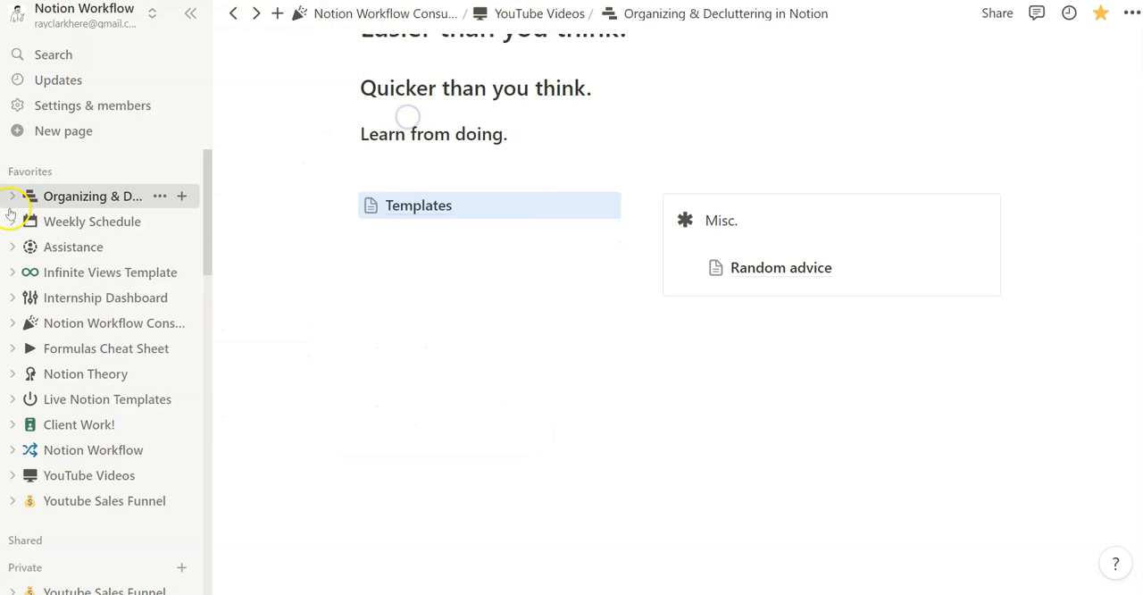
{"action": "left_click", "coordinate": [11, 196]}
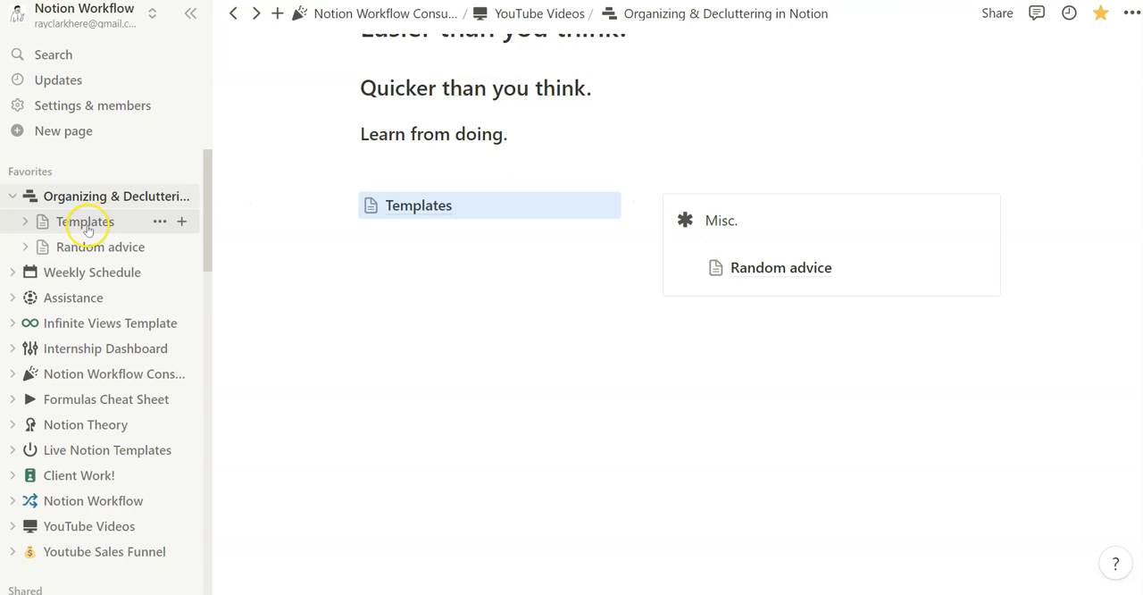
{"action": "left_click", "coordinate": [25, 222]}
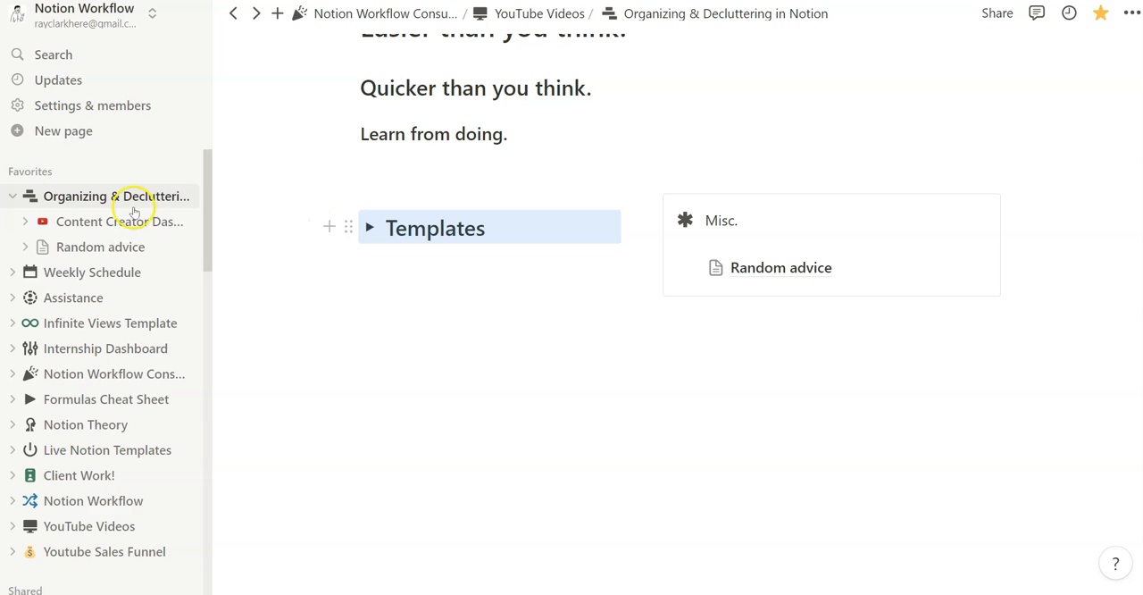
{"action": "mouse_move", "coordinate": [471, 250]}
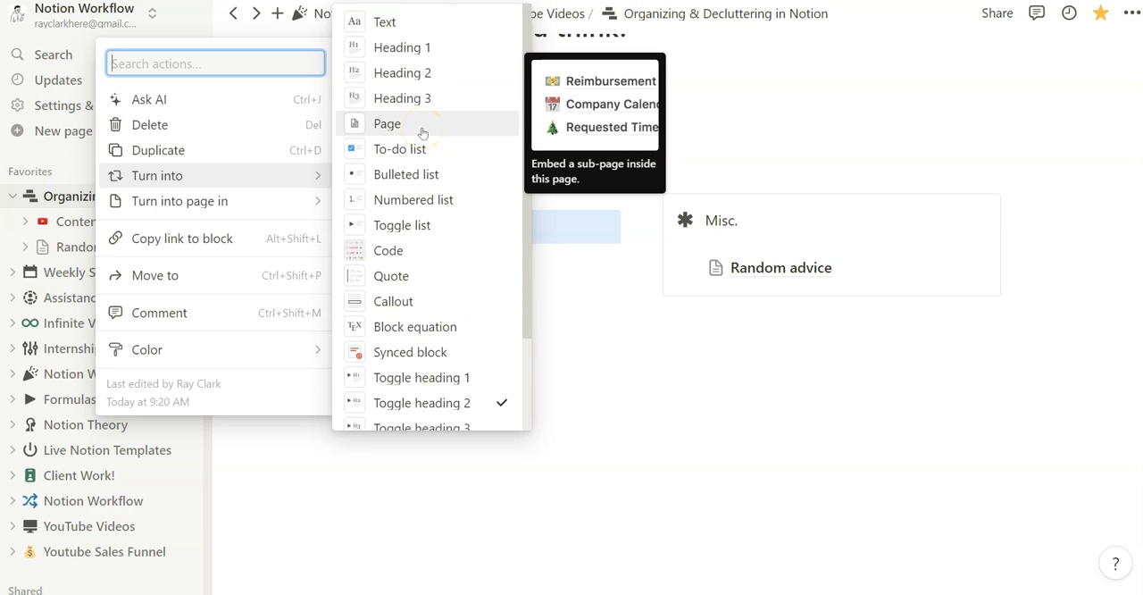
{"action": "left_click", "coordinate": [179, 200]}
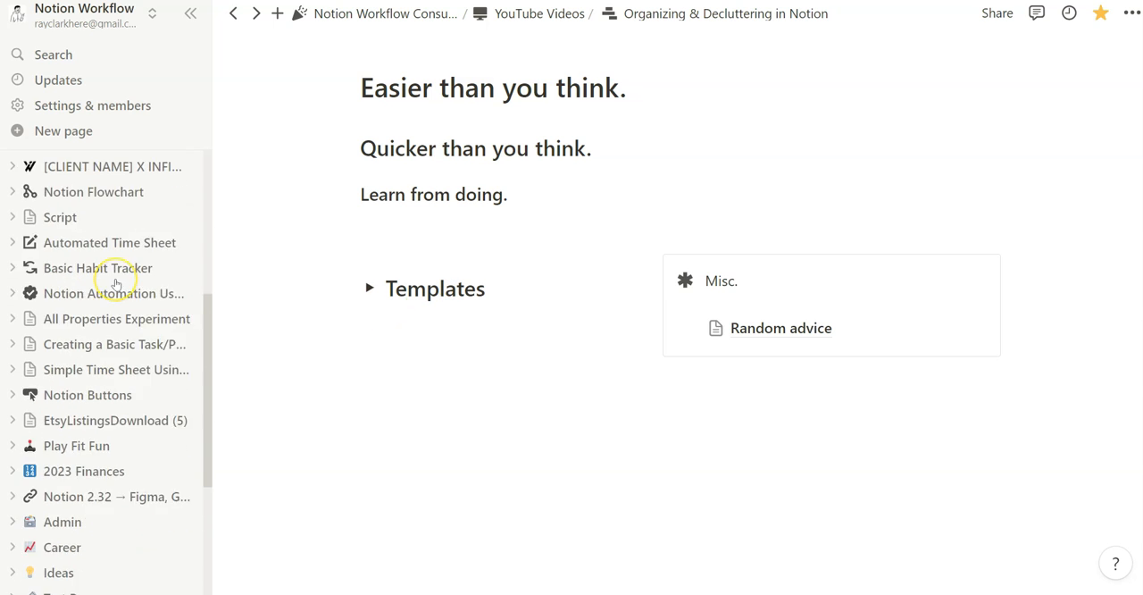
Browse the Admin subpages, then remove the page from Favorites.
{"action": "scroll", "scroll_direction": "down", "scroll_amount": 3}
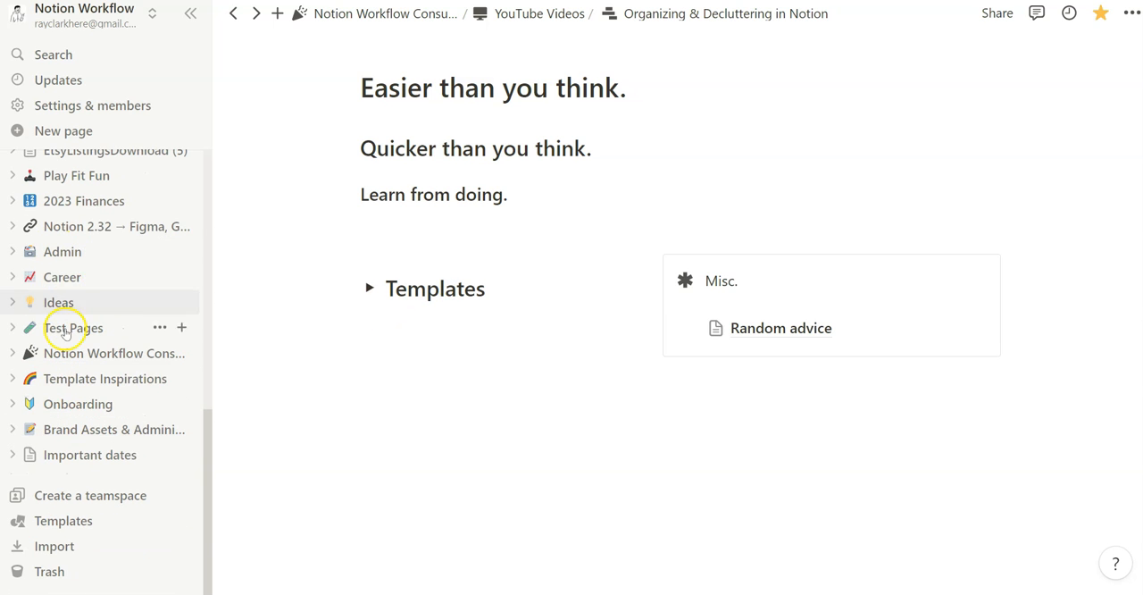
{"action": "left_click", "coordinate": [11, 250]}
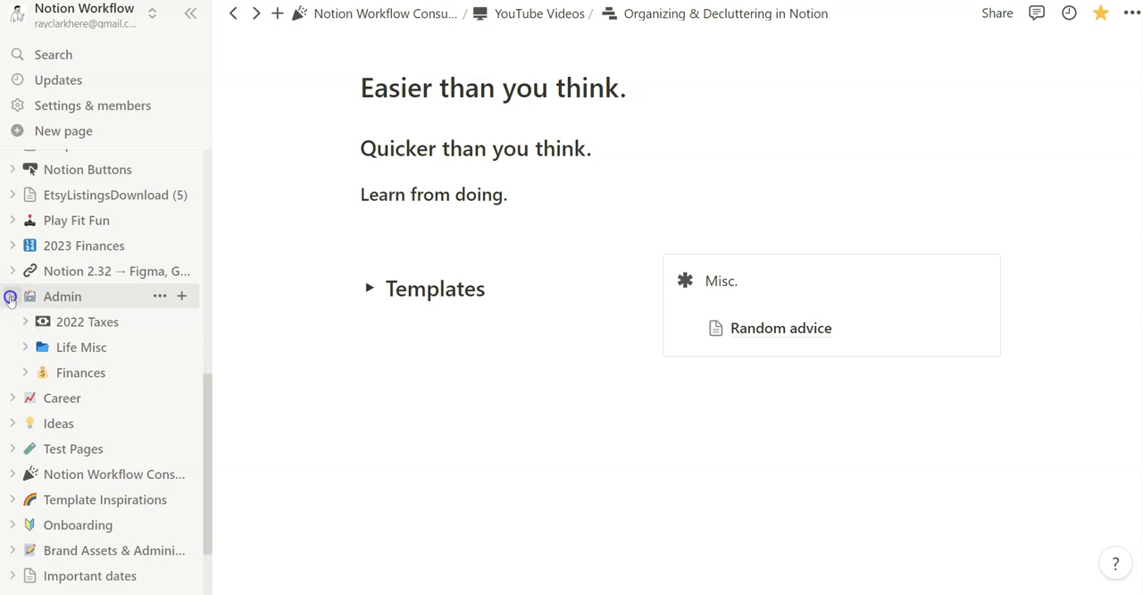
{"action": "scroll", "scroll_direction": "down", "scroll_amount": 3}
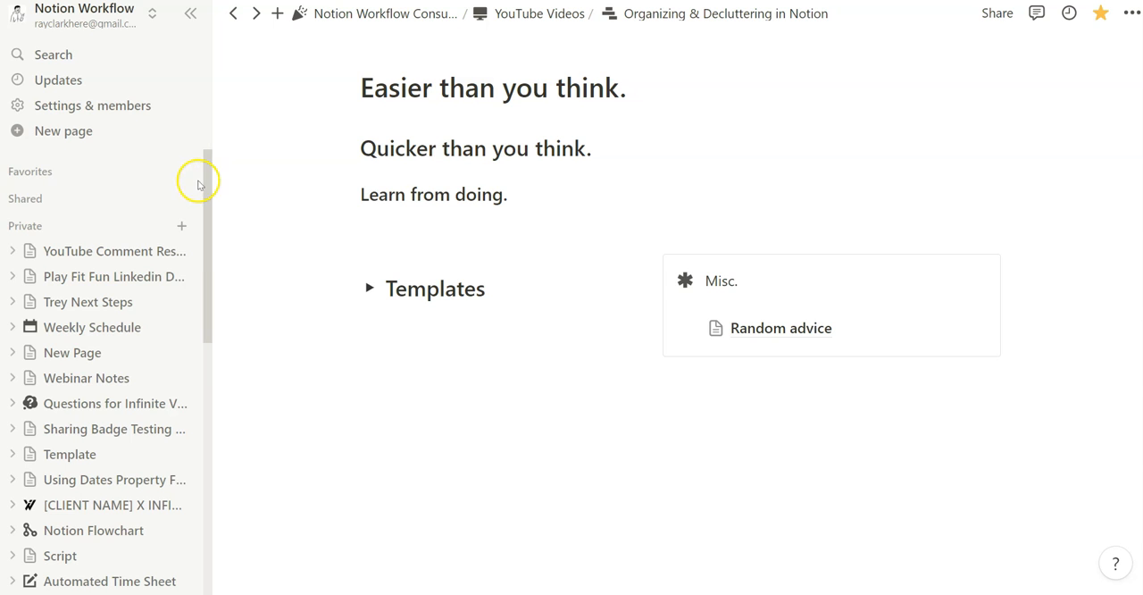
{"action": "left_click", "coordinate": [25, 198]}
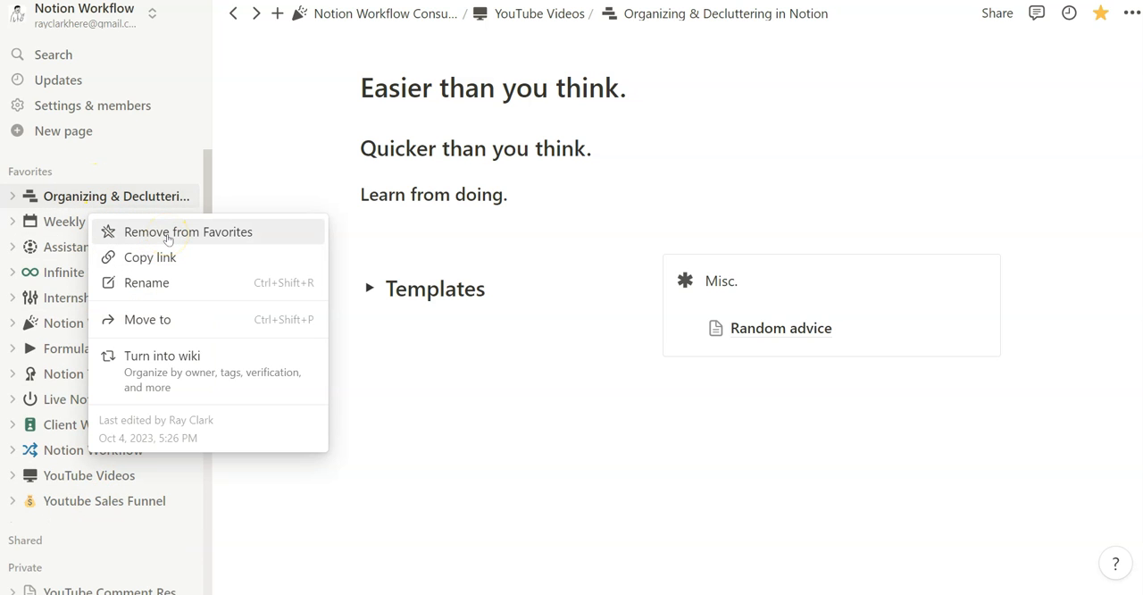
{"action": "left_click", "coordinate": [190, 232]}
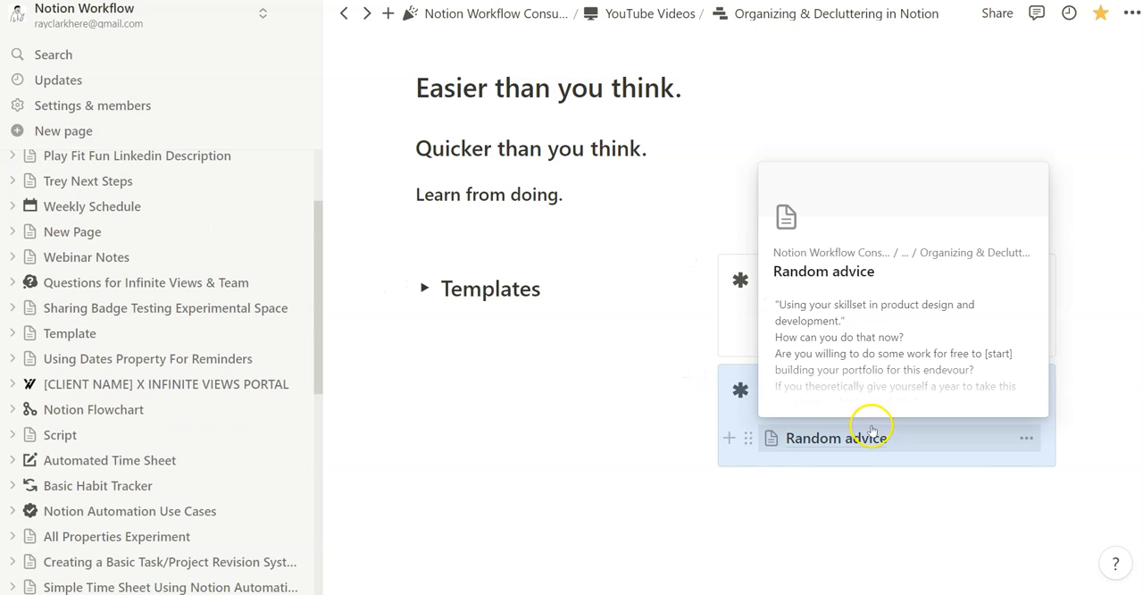
{"action": "mouse_move", "coordinate": [910, 453]}
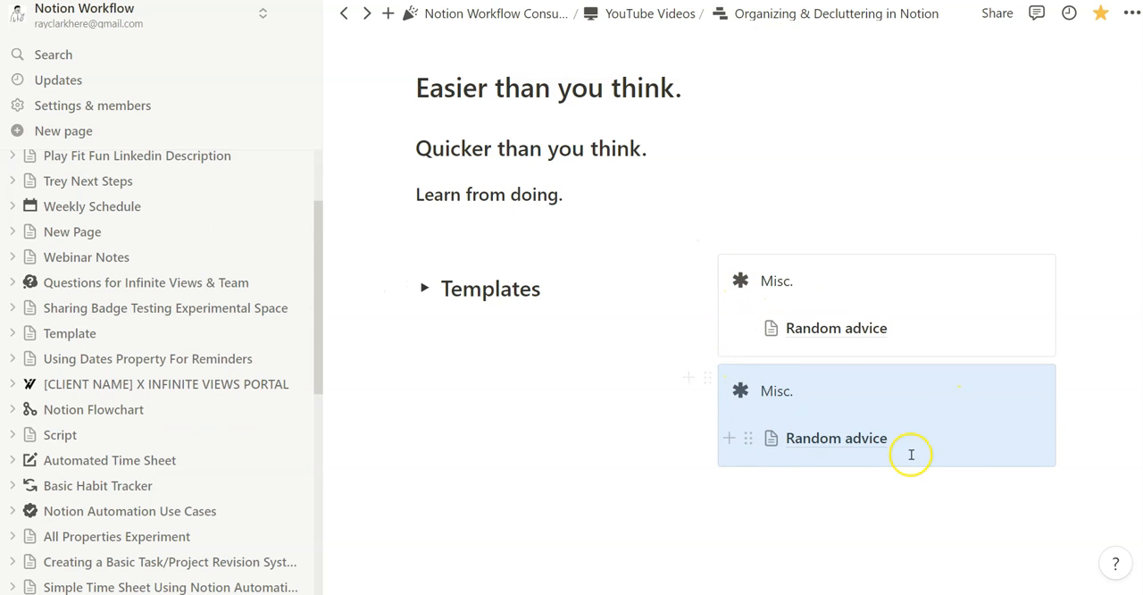
Rename the copied callout Work with a briefcase icon and an empty toggle inside.
{"action": "left_click", "coordinate": [739, 437]}
{"action": "type", "text": "Work"}
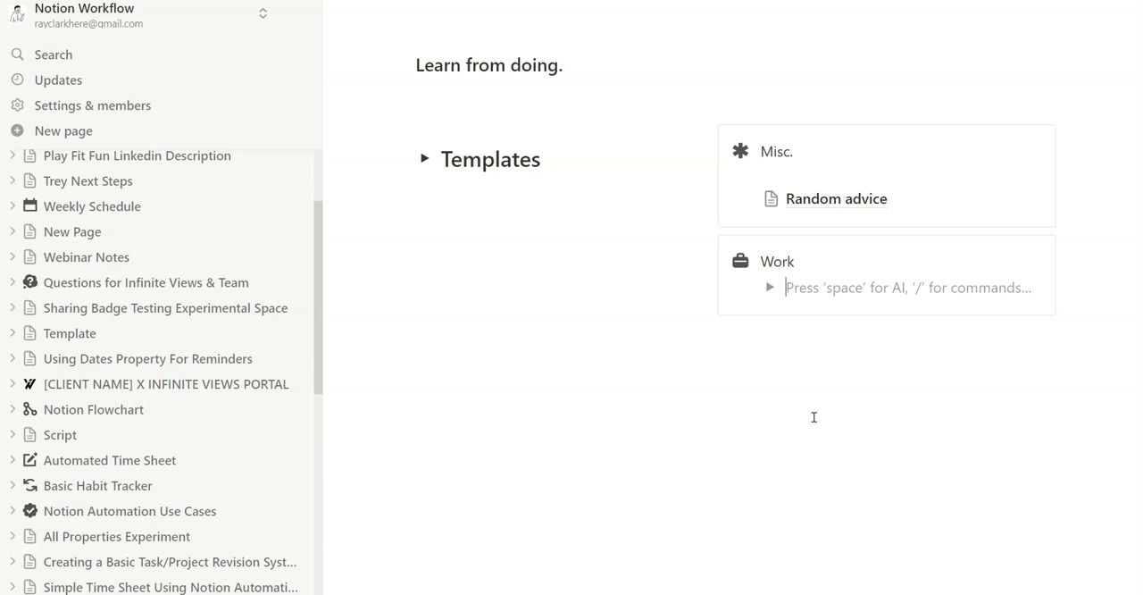
{"action": "type", "text": "a"}
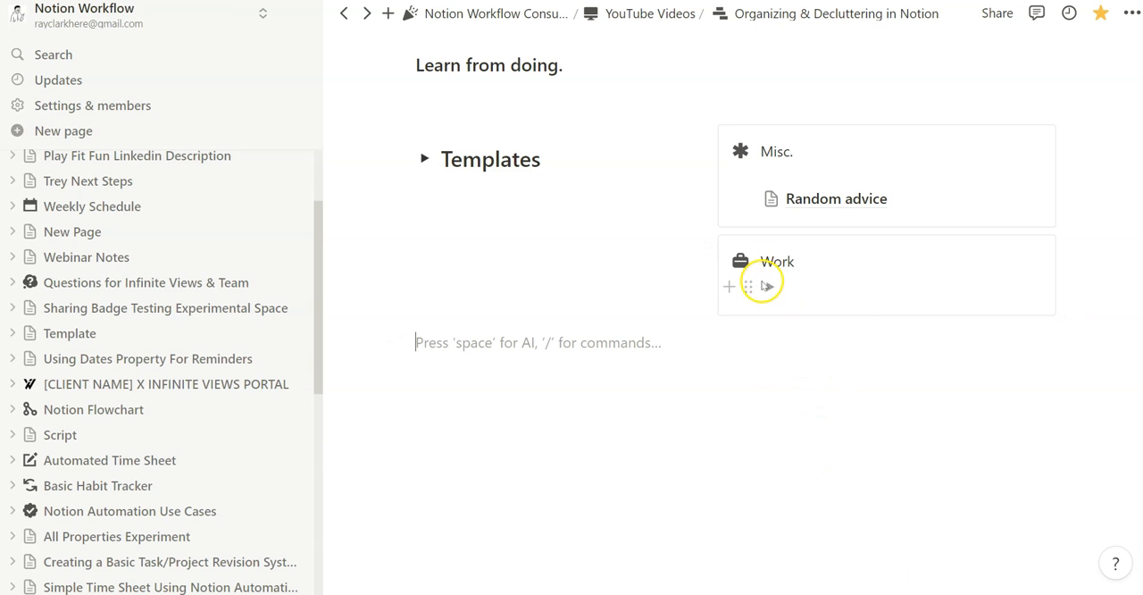
{"action": "left_click", "coordinate": [768, 286]}
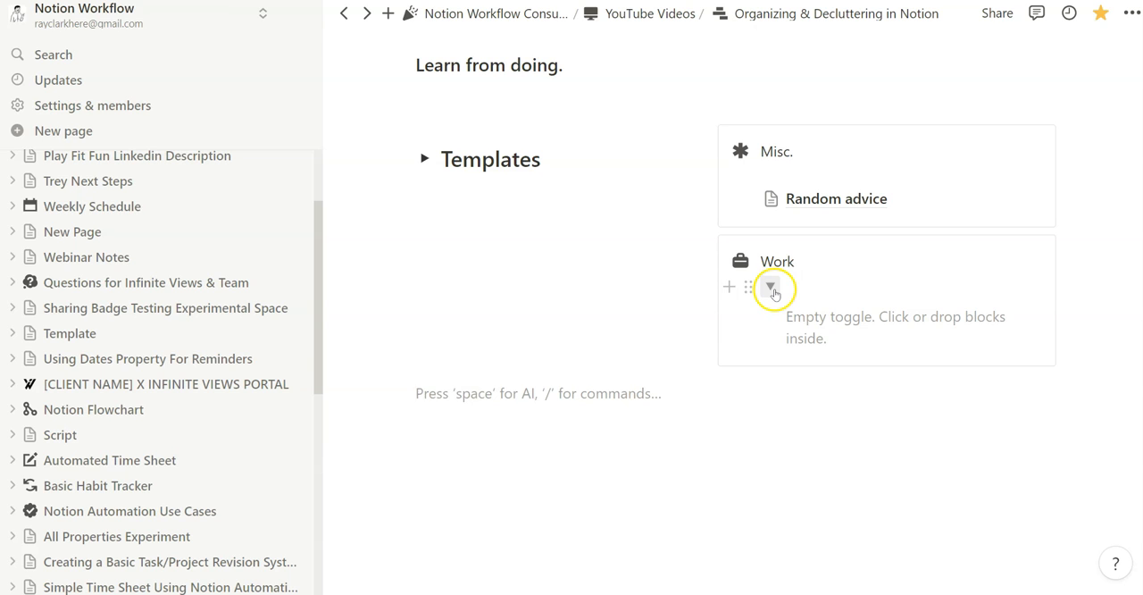
{"action": "left_click", "coordinate": [770, 285]}
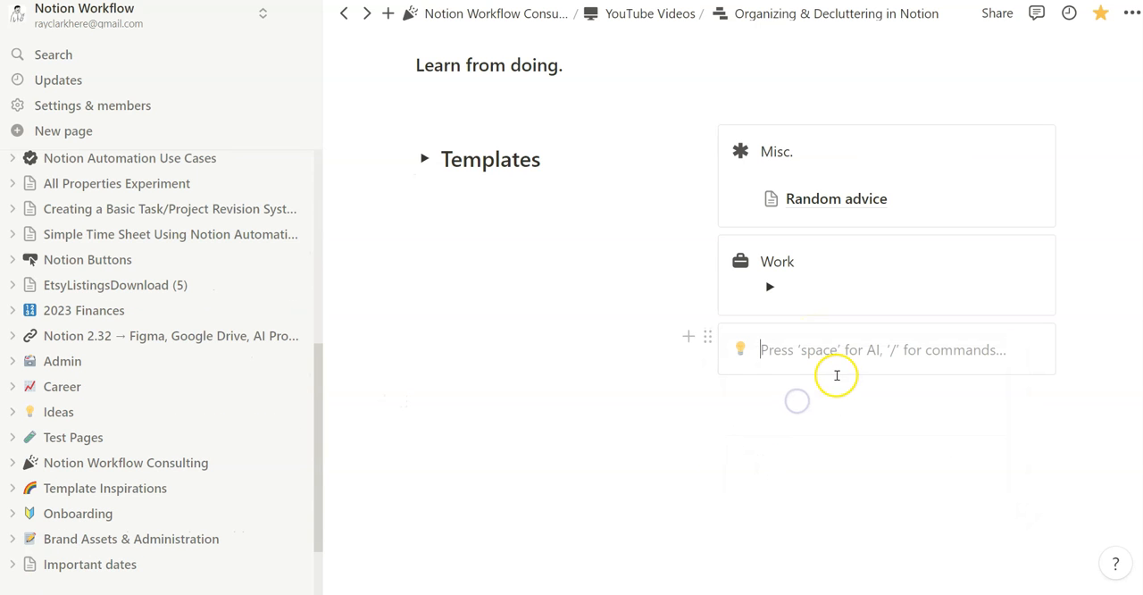
Give the new callout a document icon, title it Docs, and add a Notion Examples callout.
{"action": "left_click", "coordinate": [739, 350]}
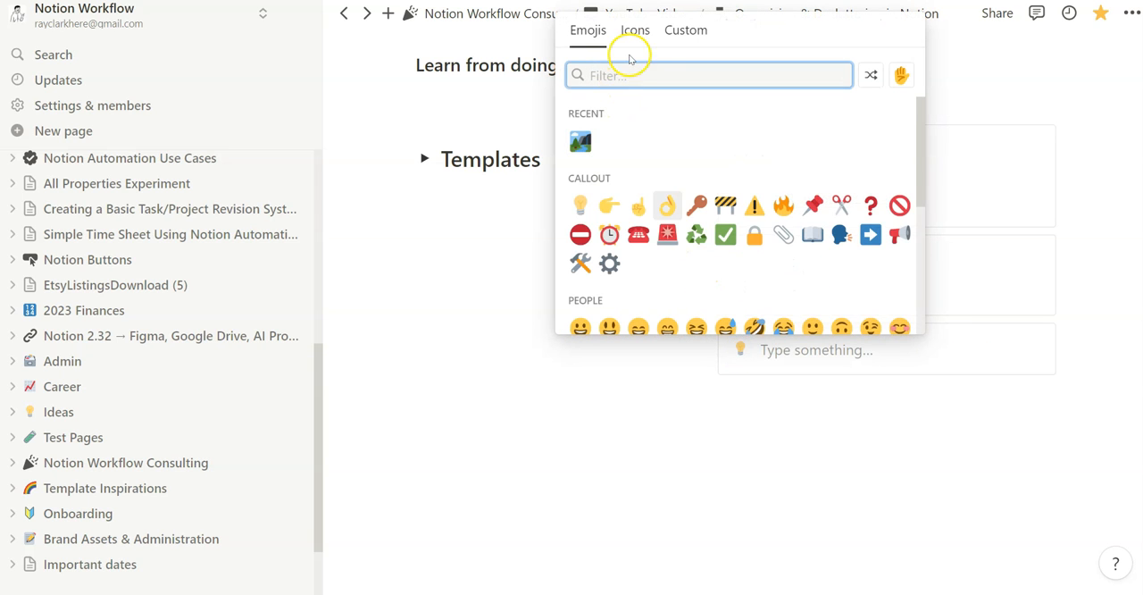
{"action": "left_click", "coordinate": [793, 349]}
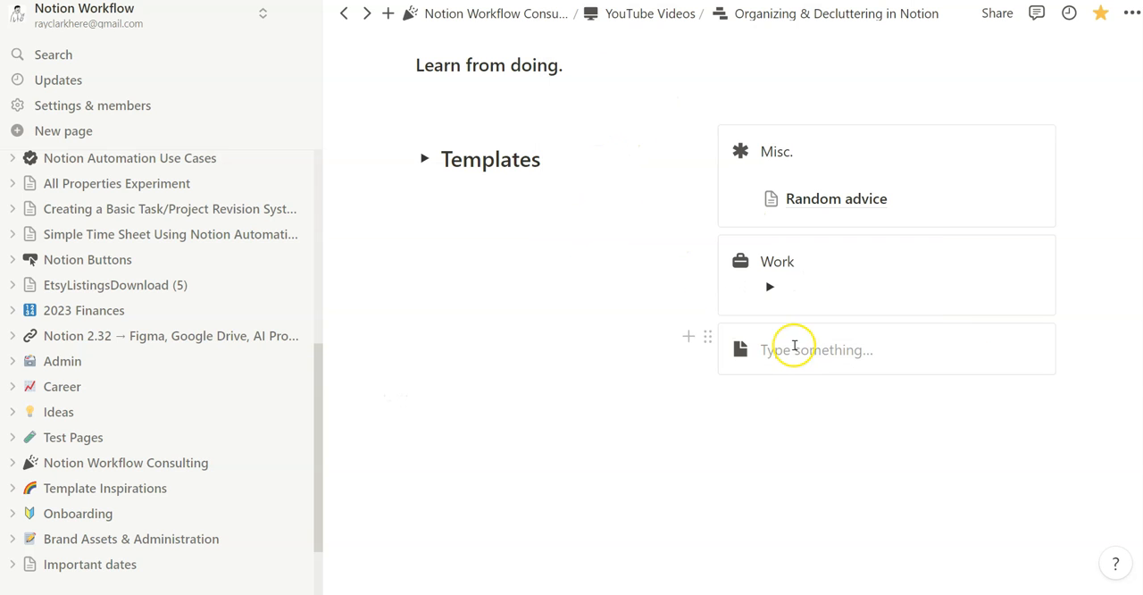
{"action": "left_click", "coordinate": [770, 286]}
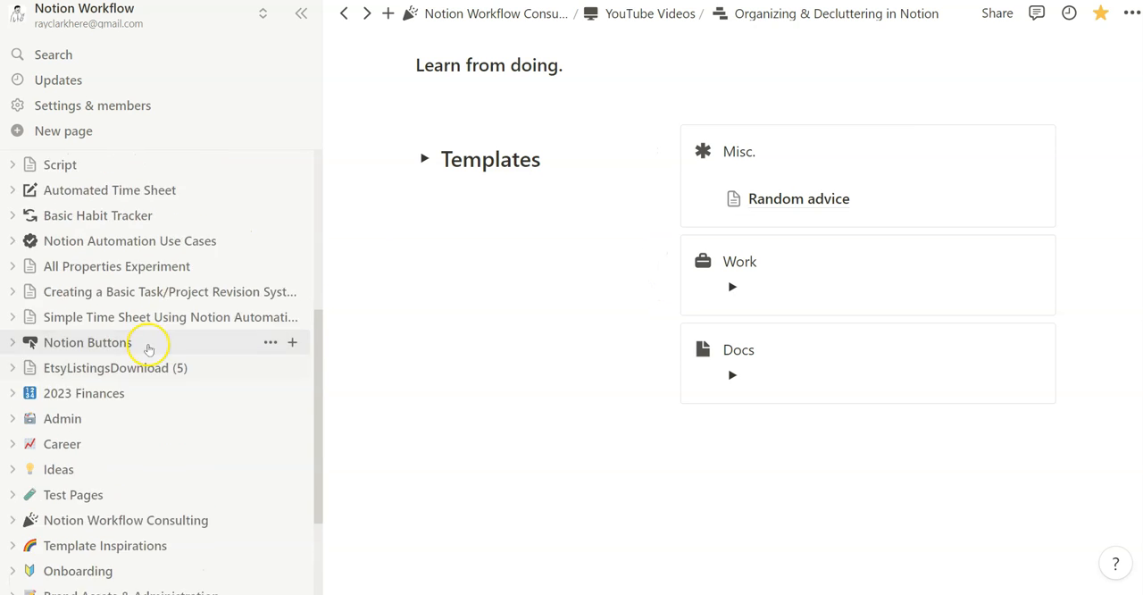
{"action": "left_click", "coordinate": [89, 343]}
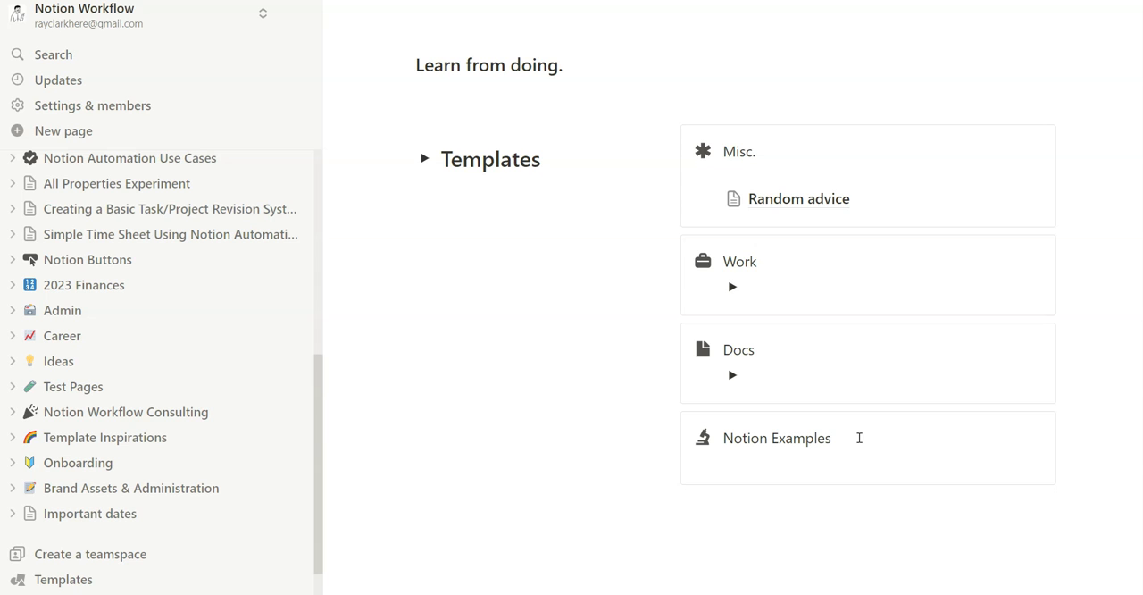
Add an Examples toggle inside the Notion Examples callout.
{"action": "left_click", "coordinate": [776, 441]}
{"action": "type", "text": "Examples"}
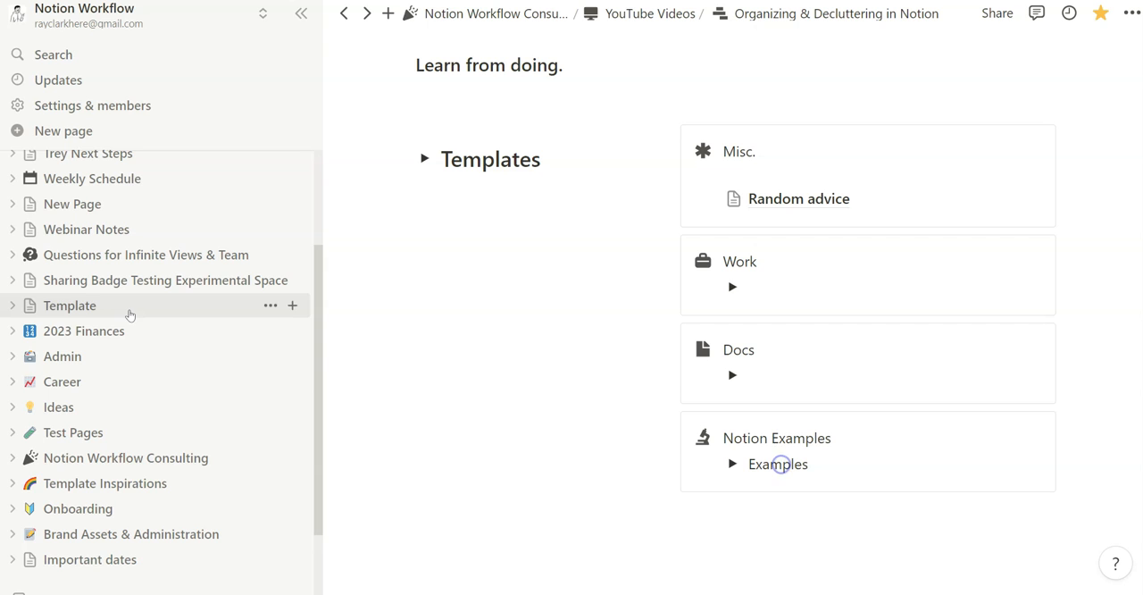
{"action": "left_click", "coordinate": [732, 464]}
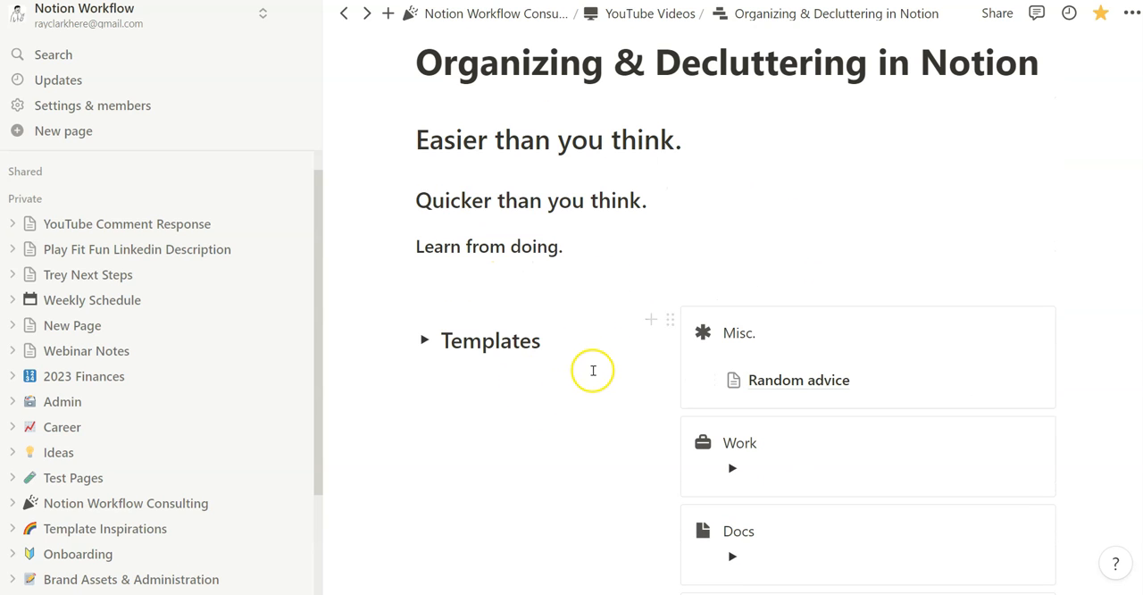
{"action": "scroll", "scroll_direction": "down", "scroll_amount": 3}
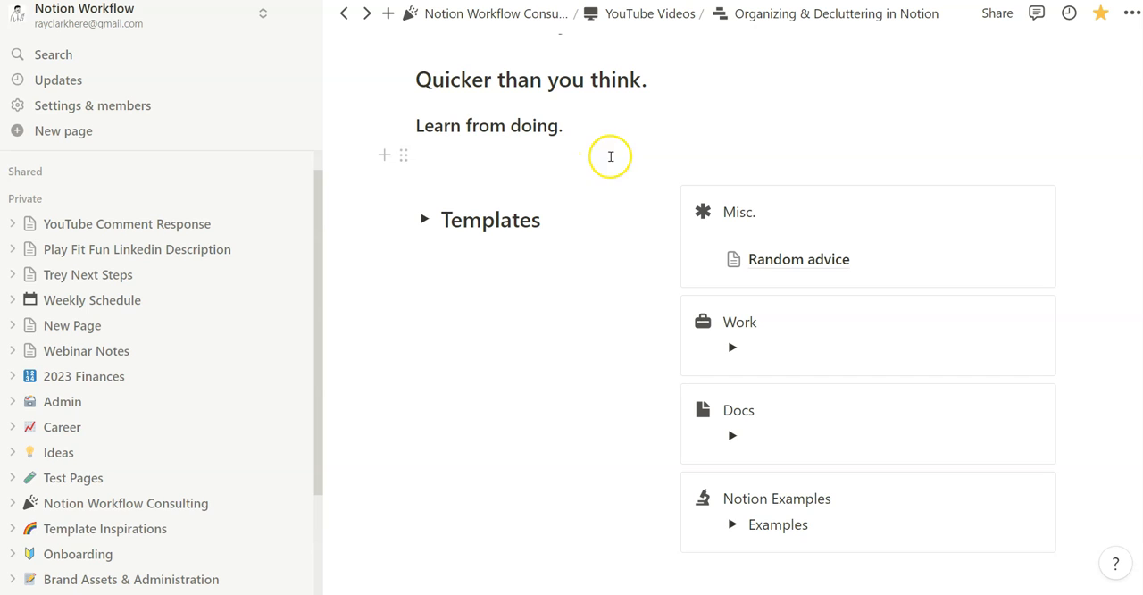
{"action": "mouse_move", "coordinate": [632, 78]}
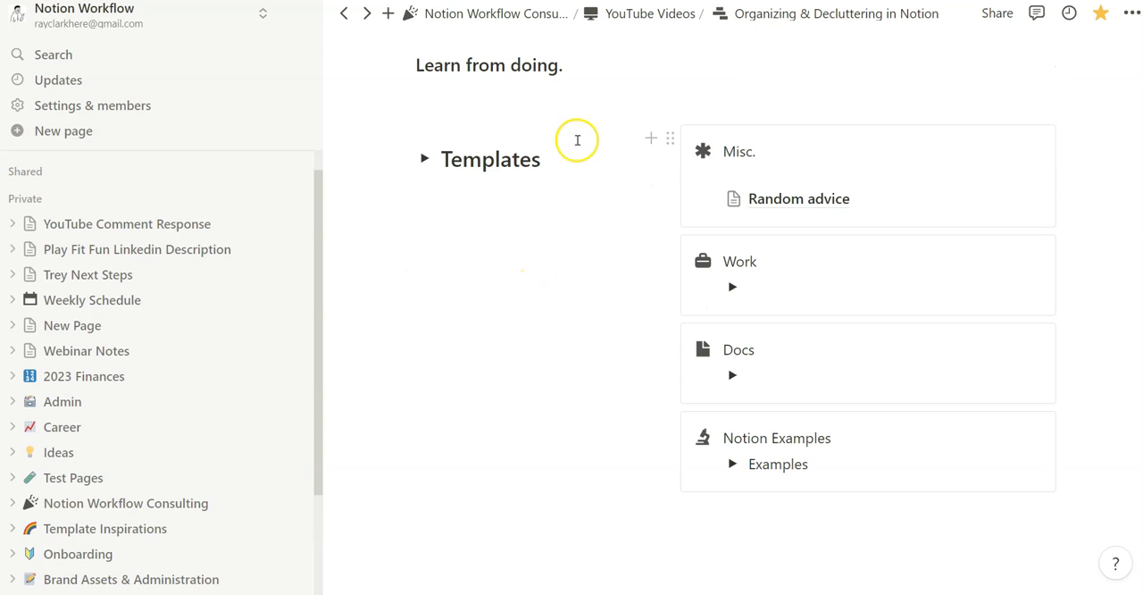
{"action": "mouse_move", "coordinate": [625, 284]}
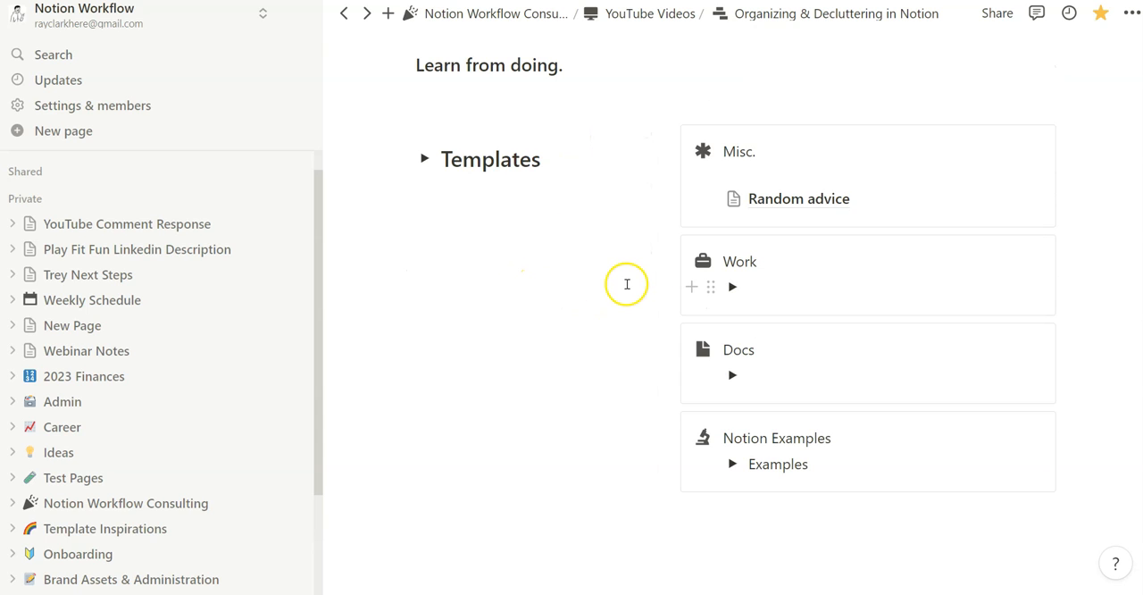
{"action": "mouse_move", "coordinate": [332, 339]}
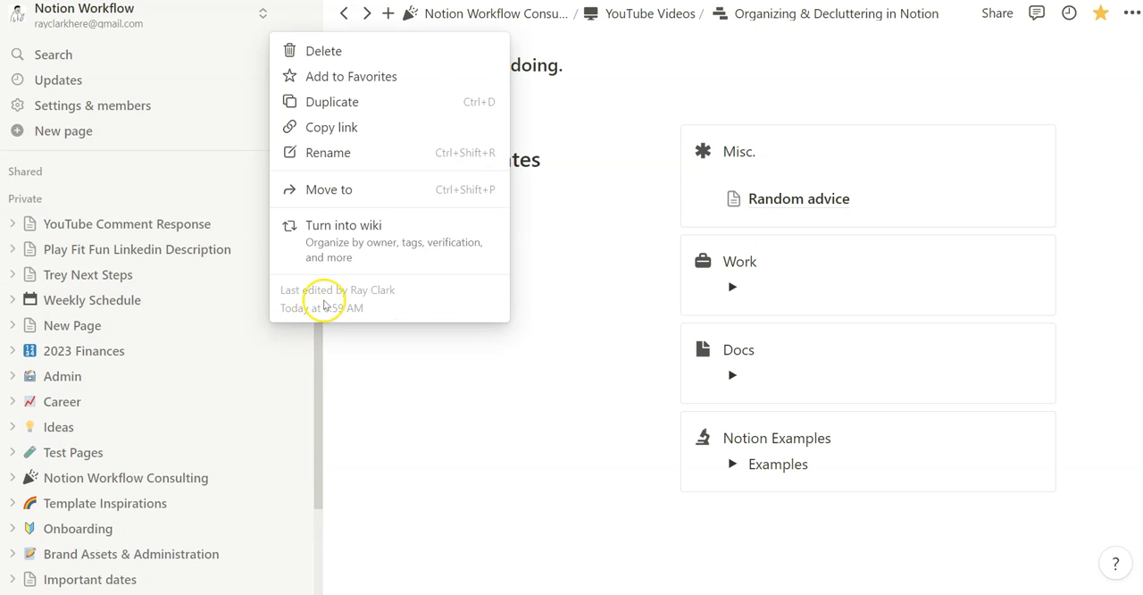
Put Important dates into the Misc callout and reopen the page from Favorites.
{"action": "left_click", "coordinate": [324, 50]}
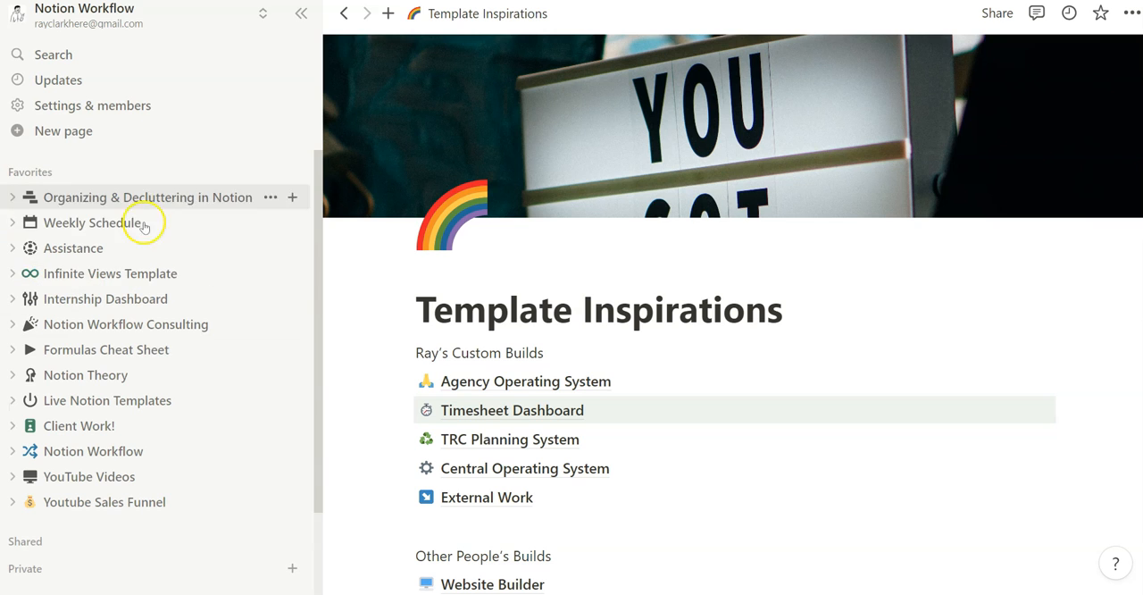
{"action": "mouse_move", "coordinate": [211, 264]}
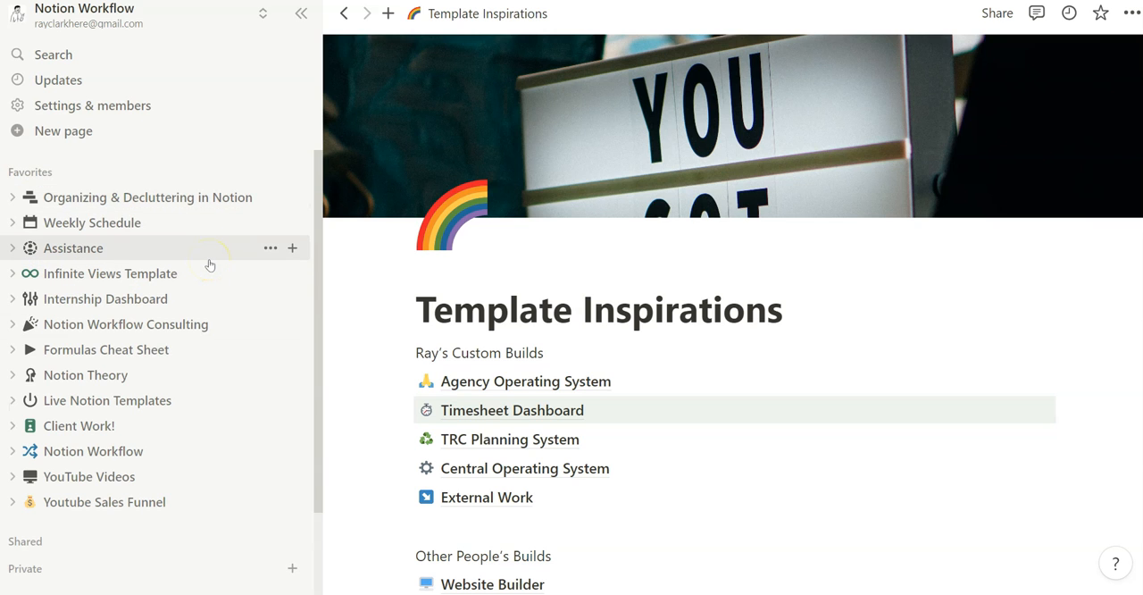
{"action": "mouse_move", "coordinate": [103, 324]}
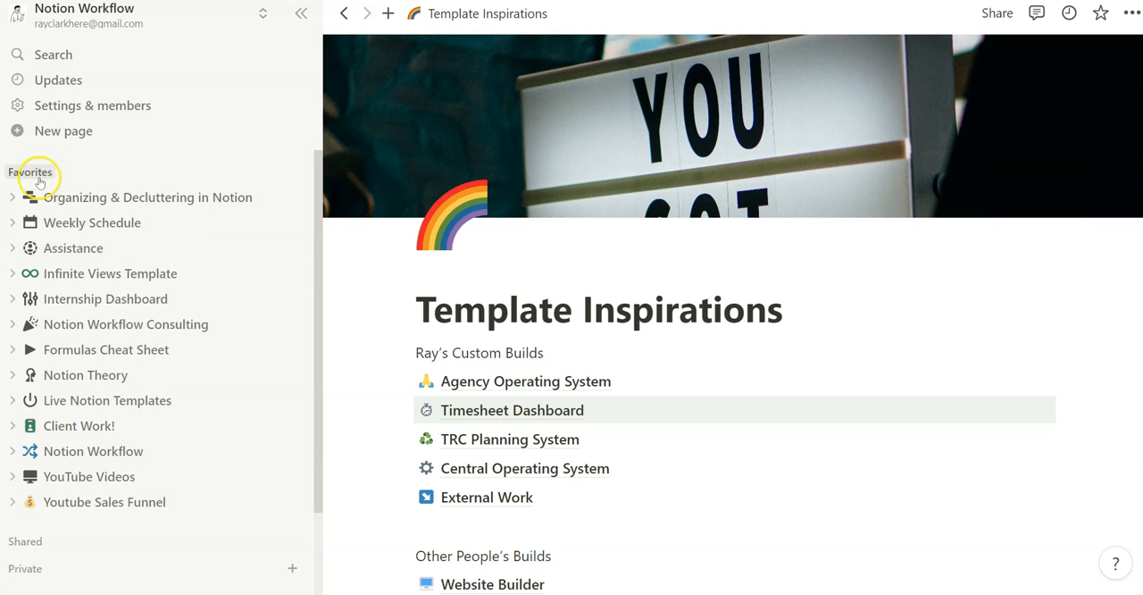
{"action": "left_click", "coordinate": [32, 172]}
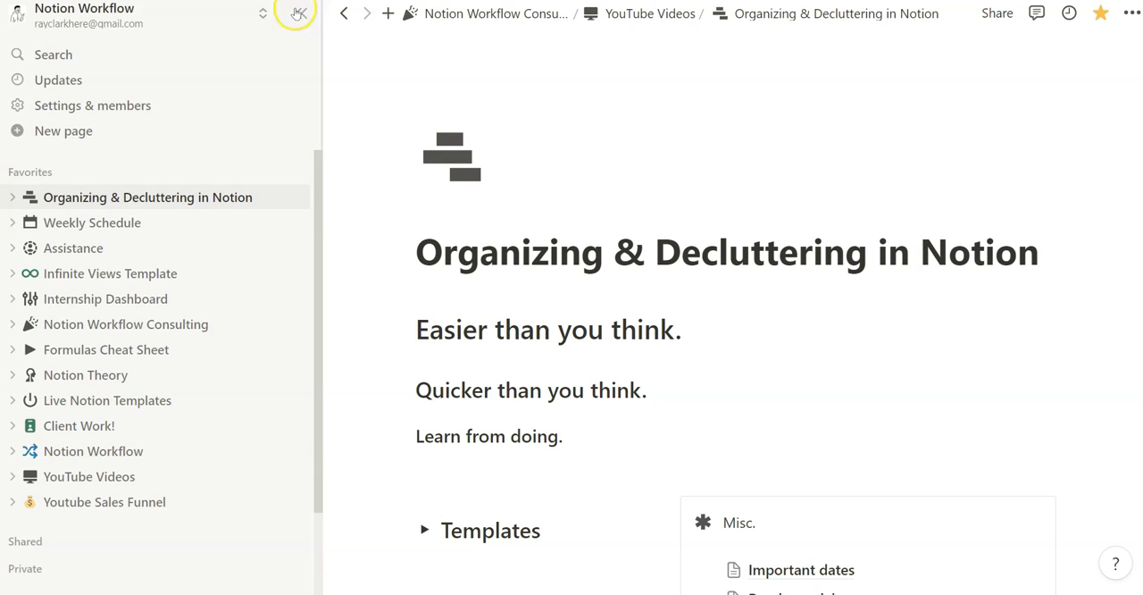
Hide the sidebar and switch the page to Full width with Small text on.
{"action": "left_click", "coordinate": [296, 15]}
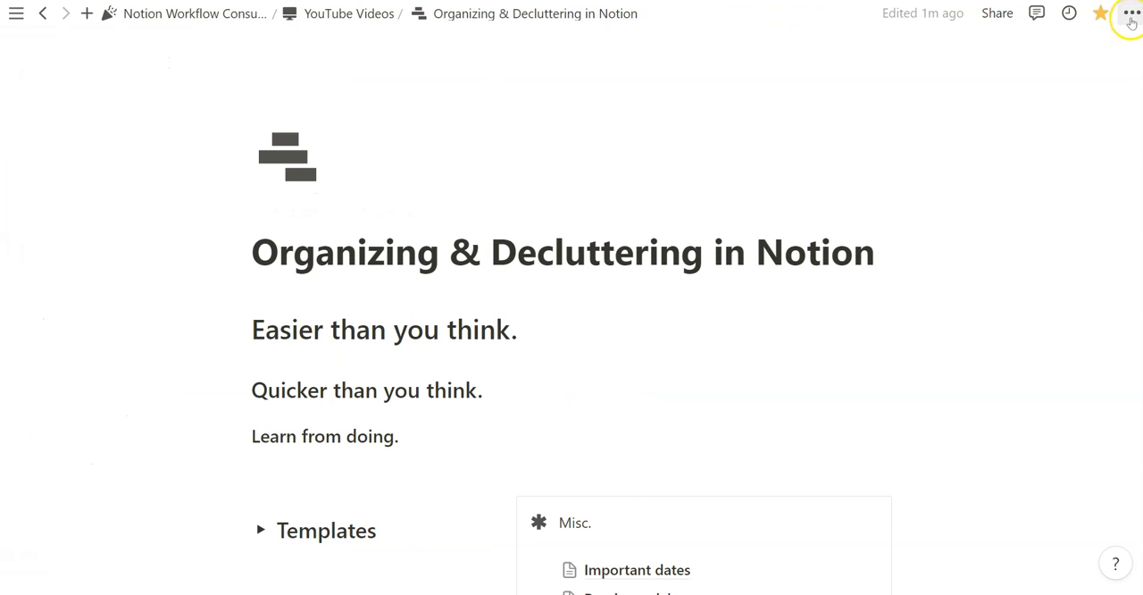
{"action": "left_click", "coordinate": [1132, 14]}
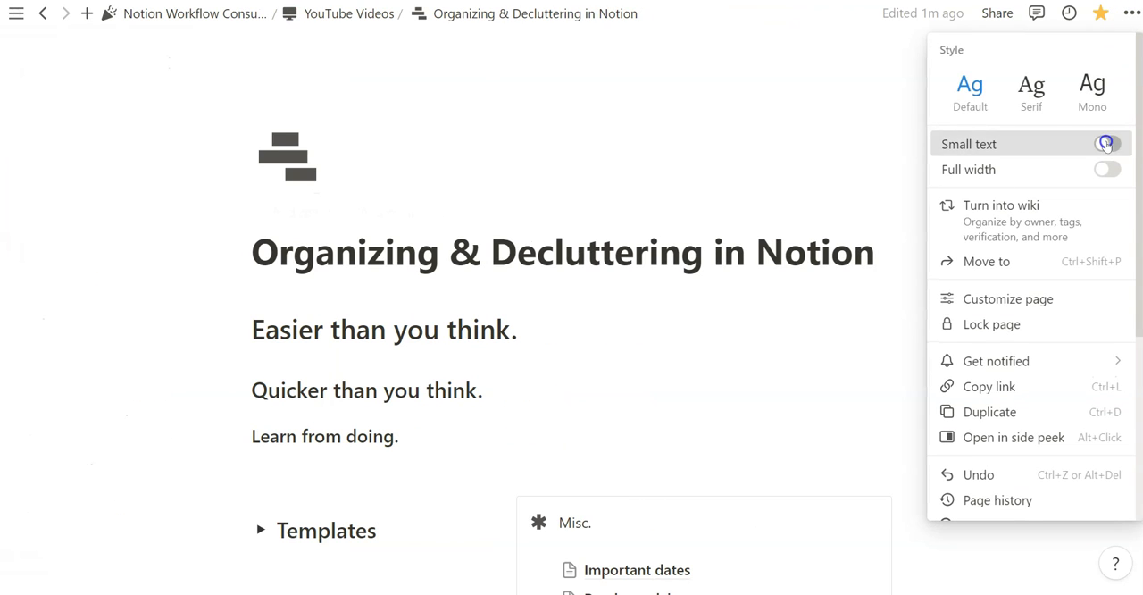
{"action": "left_click", "coordinate": [1107, 143]}
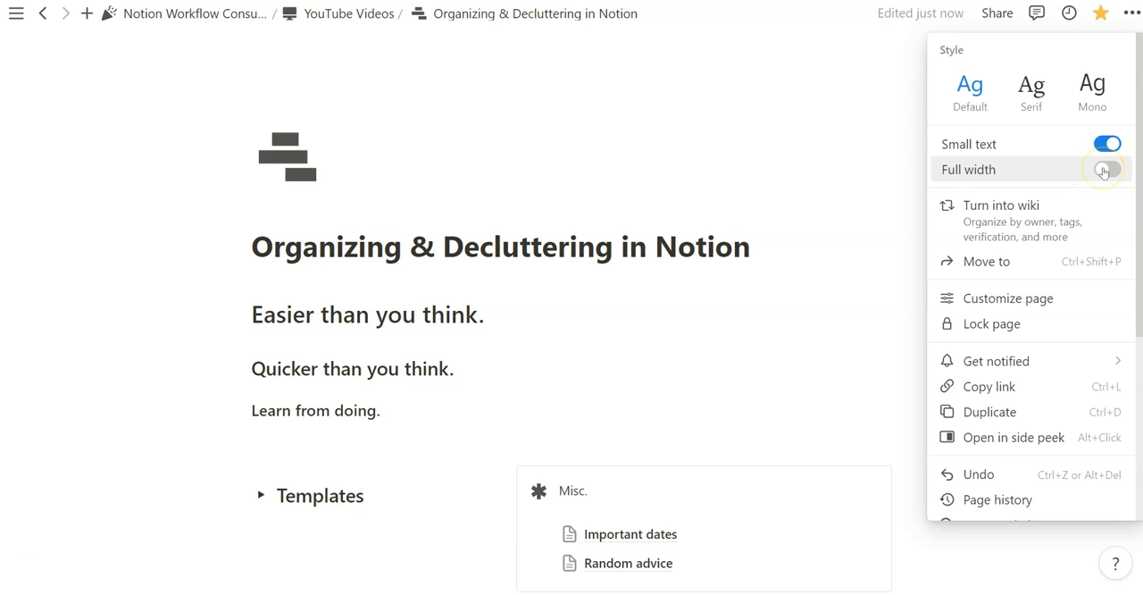
{"action": "left_click", "coordinate": [1103, 167]}
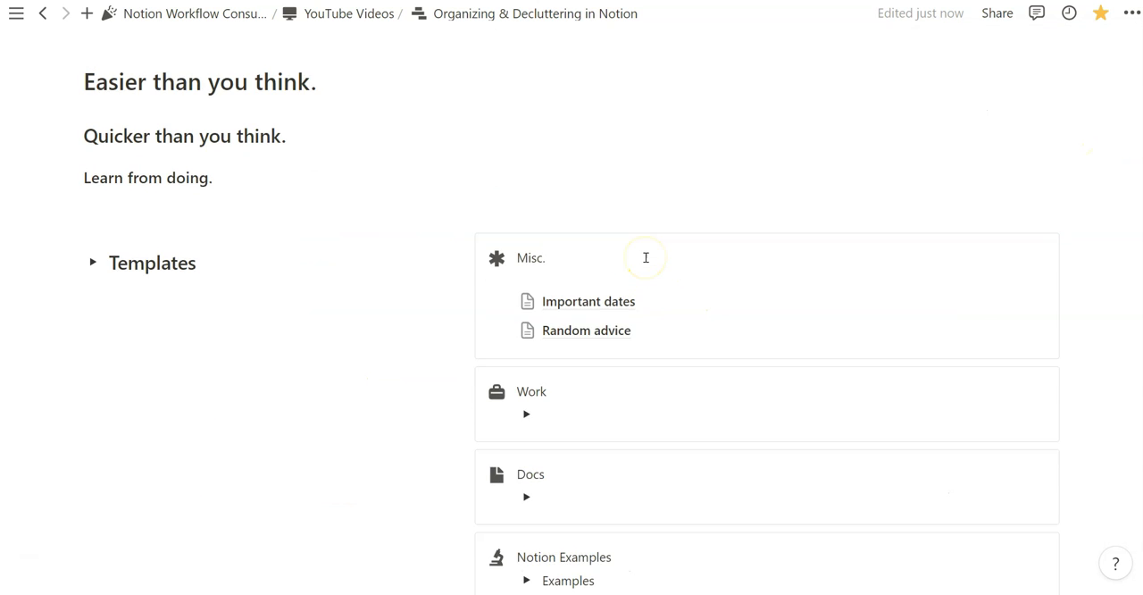
Turn Small text back off, keeping the page full width.
{"action": "left_click", "coordinate": [1132, 14]}
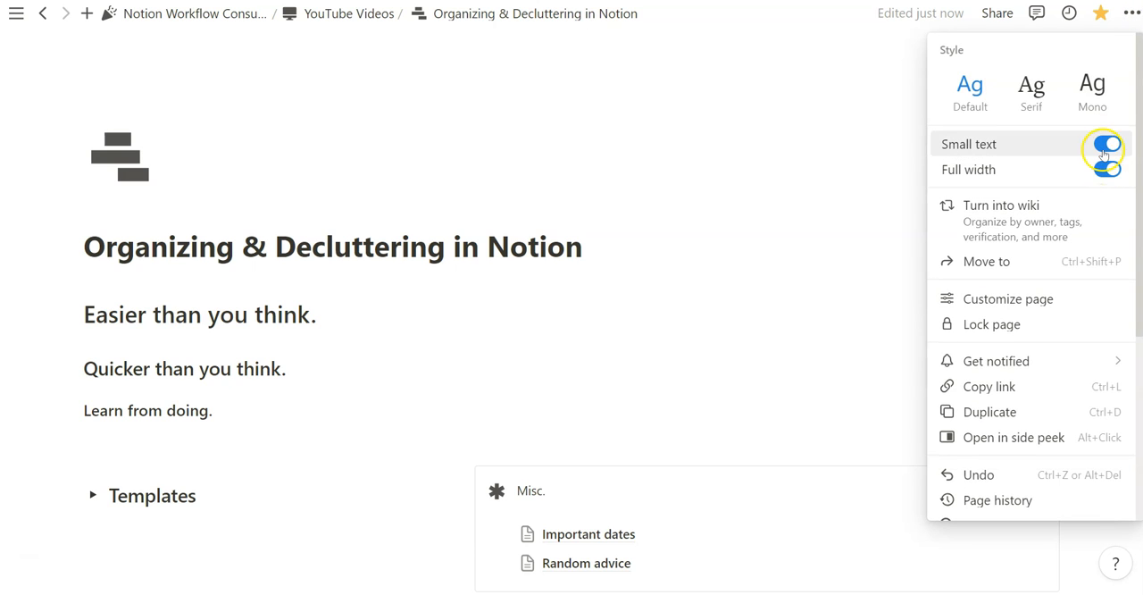
{"action": "left_click", "coordinate": [1105, 142]}
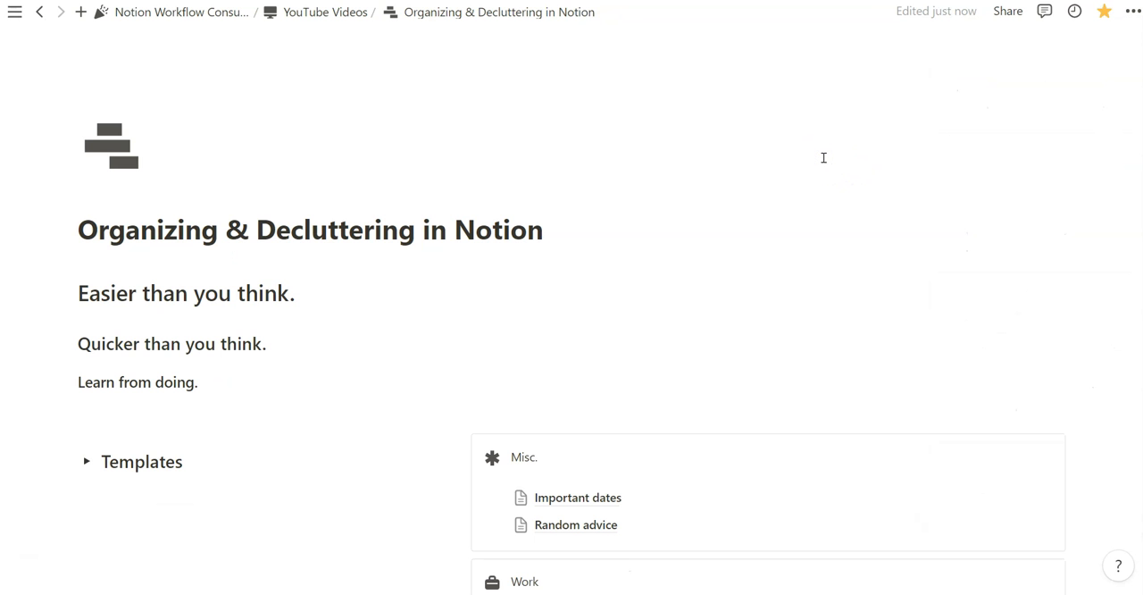
{"action": "scroll", "scroll_direction": "down", "scroll_amount": 3}
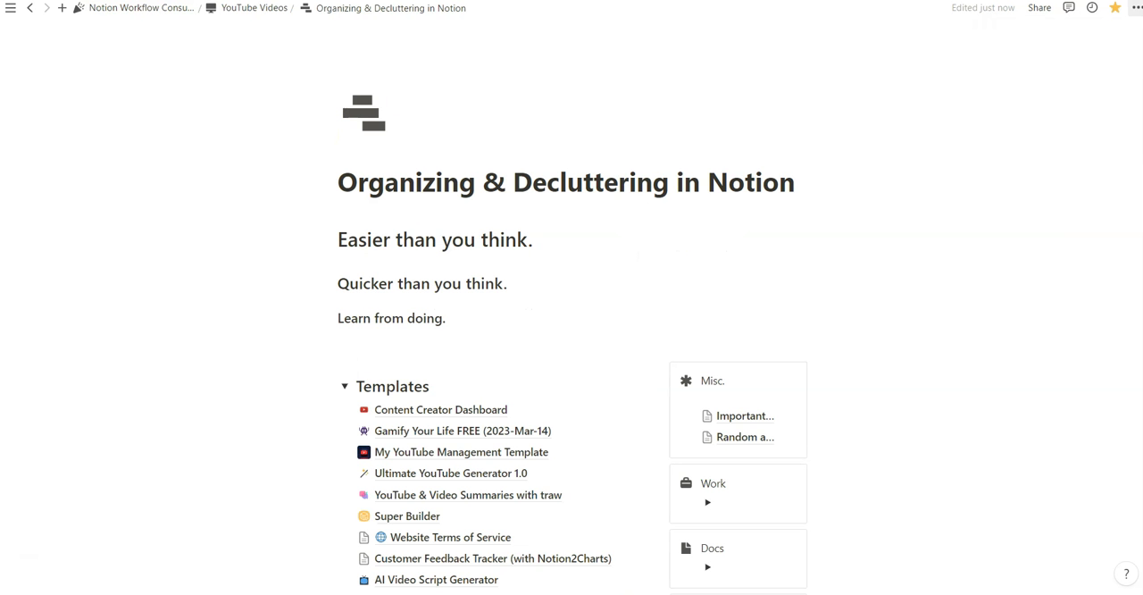
{"action": "left_click", "coordinate": [1136, 7]}
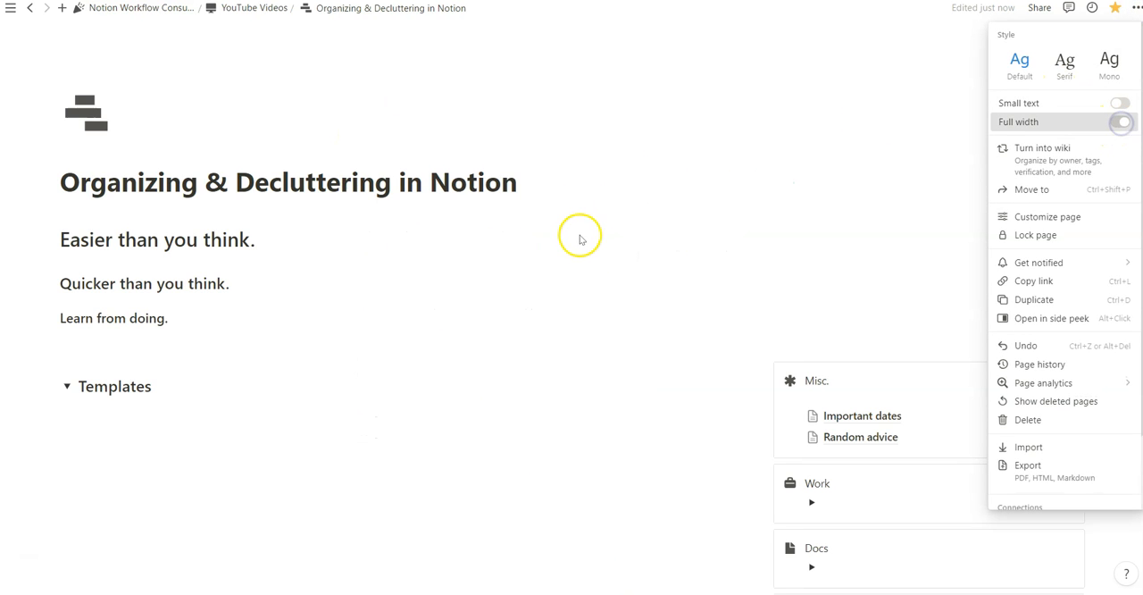
{"action": "left_click", "coordinate": [1121, 122]}
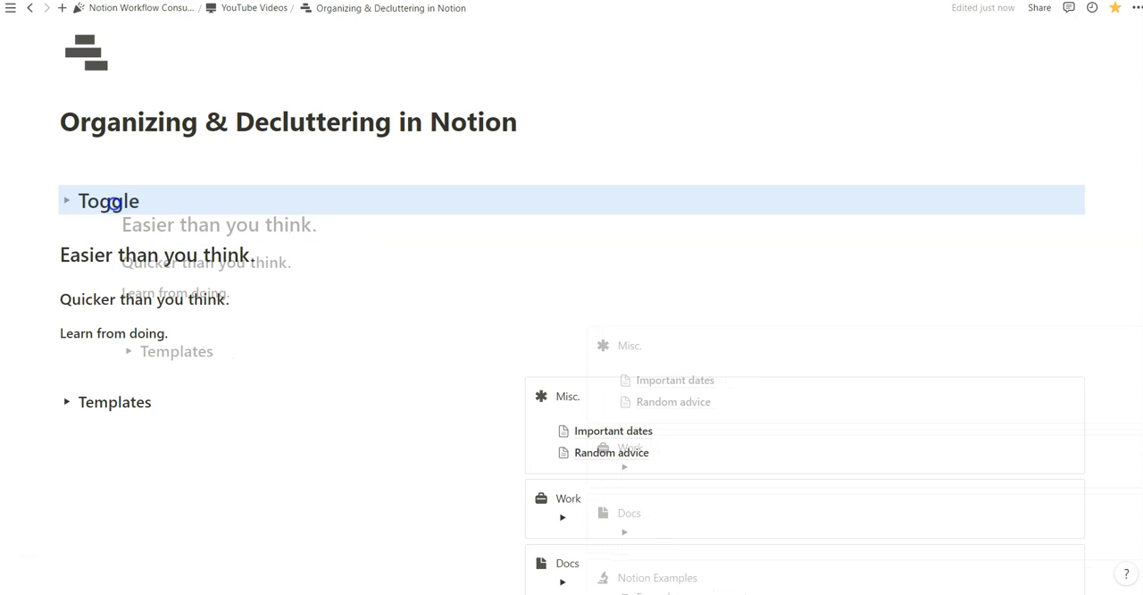
Place all page blocks inside the new collapsed toggle and dismiss the / block menu without adding anything.
{"action": "left_click", "coordinate": [66, 200]}
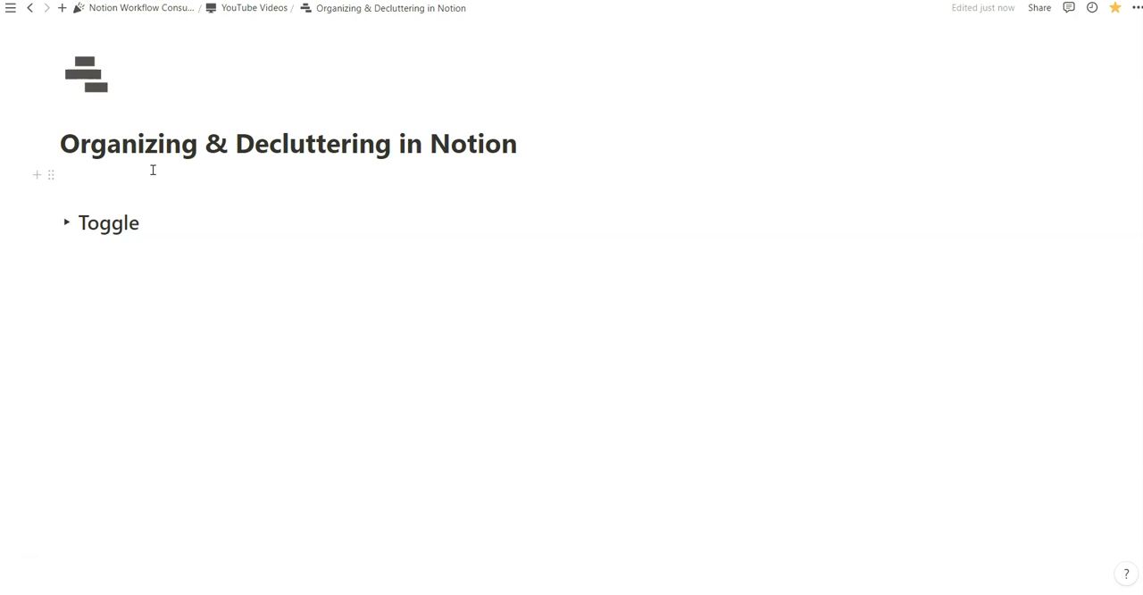
{"action": "type", "text": "/"}
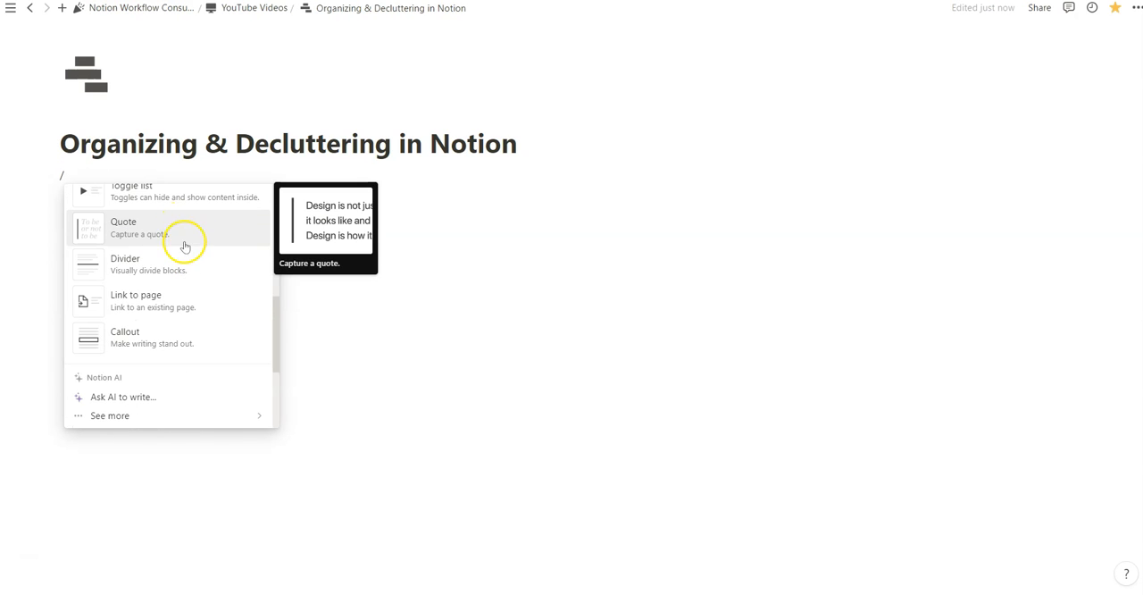
{"action": "scroll", "scroll_direction": "down", "scroll_amount": 3}
{"action": "type", "text": "Toggle"}
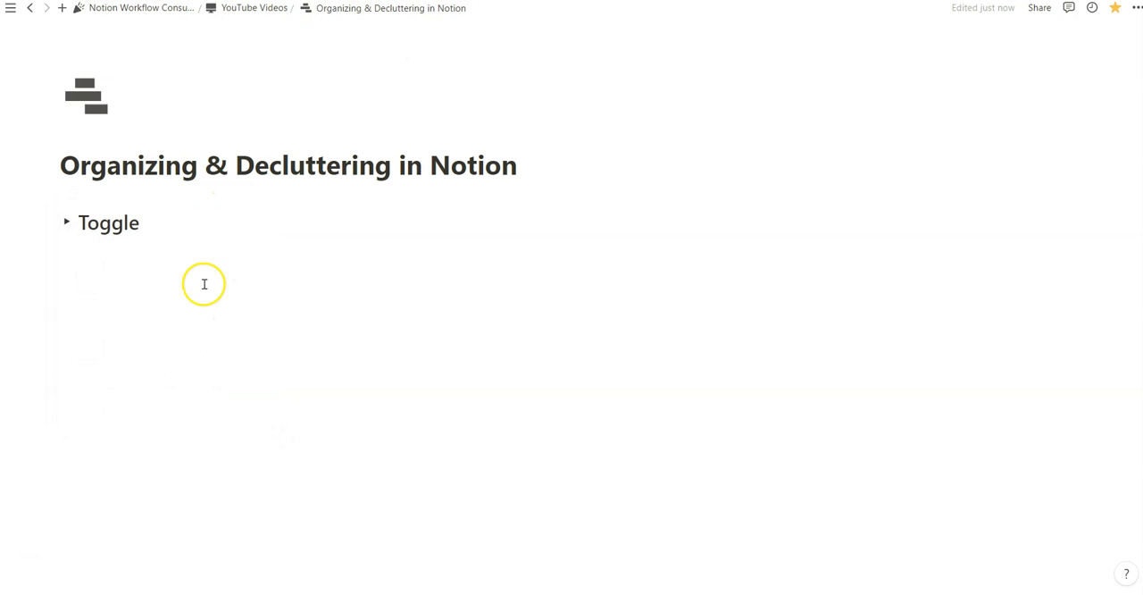
{"action": "left_click", "coordinate": [11, 7]}
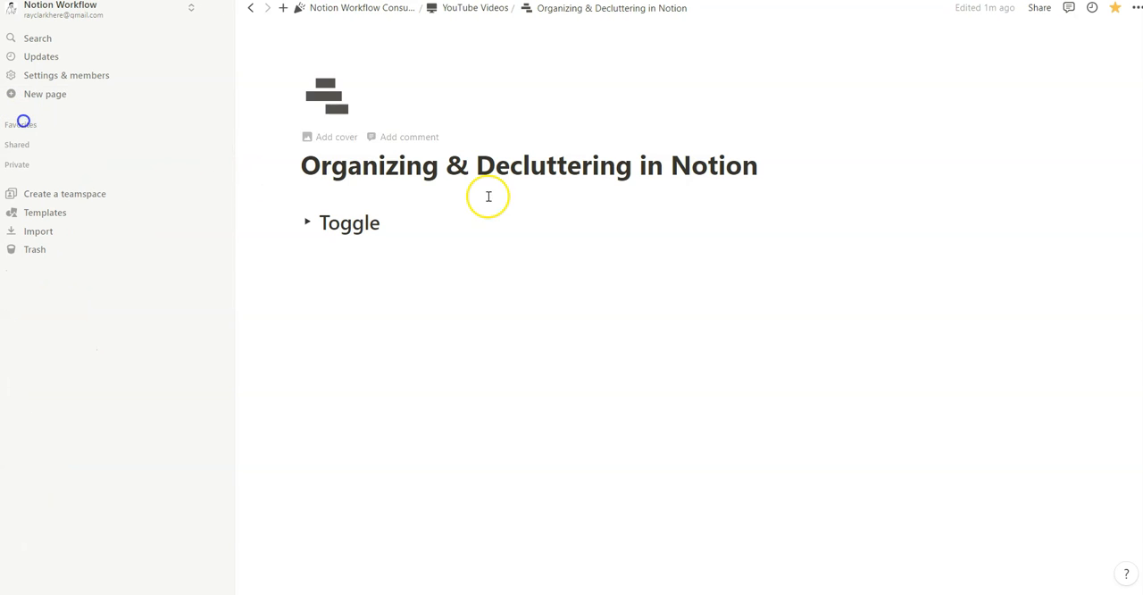
{"action": "mouse_move", "coordinate": [536, 111]}
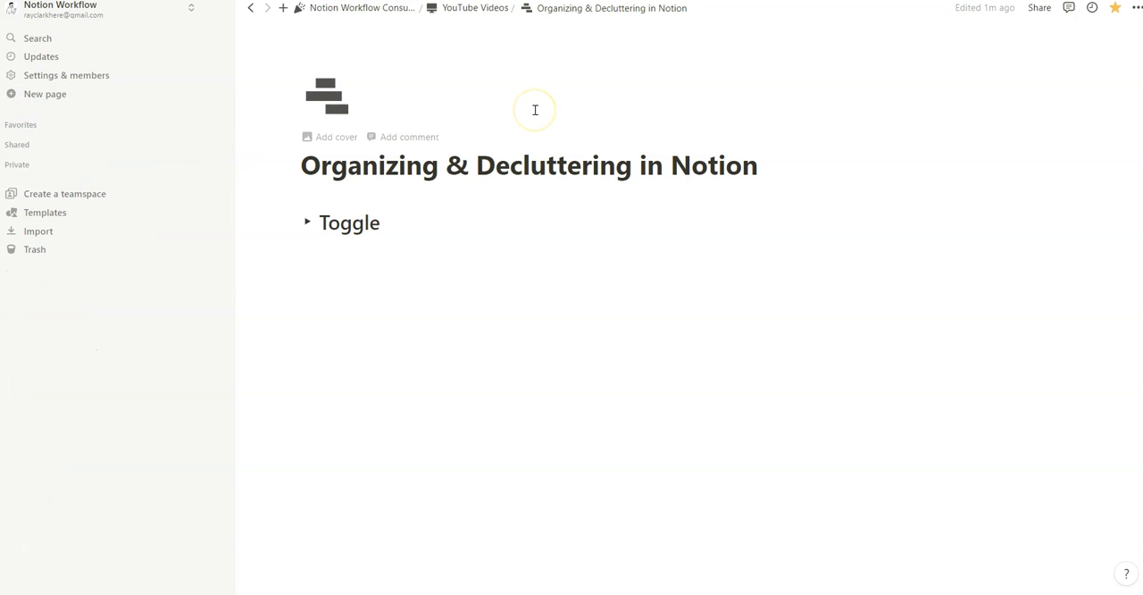